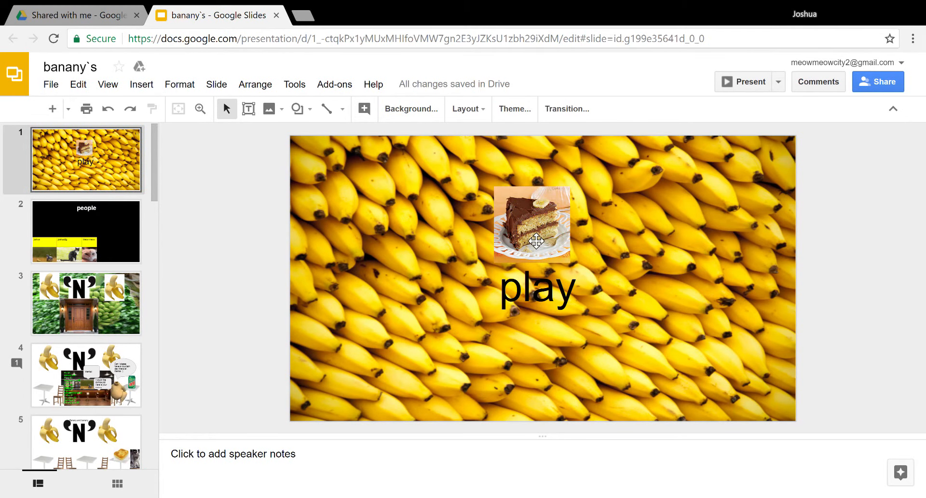
- Go to the people slide and select the Meow meow cat photo
left_click(86, 231)
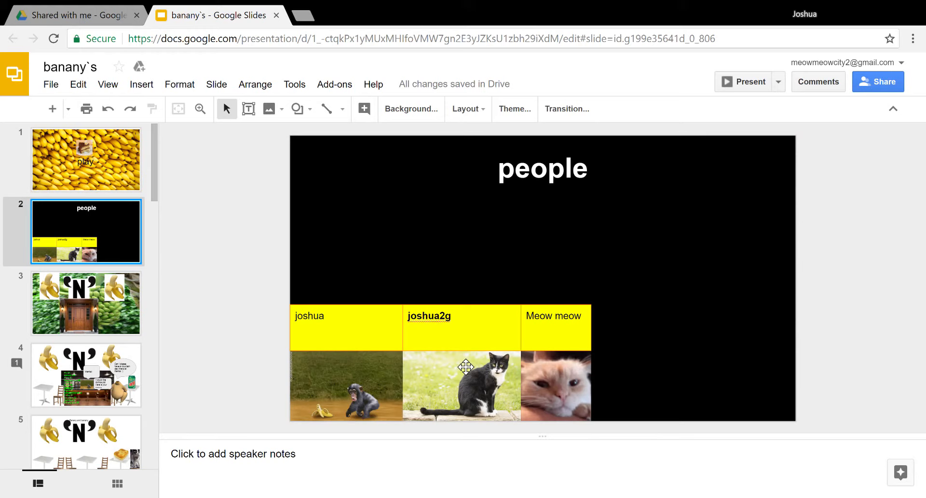
mouse_move(587, 414)
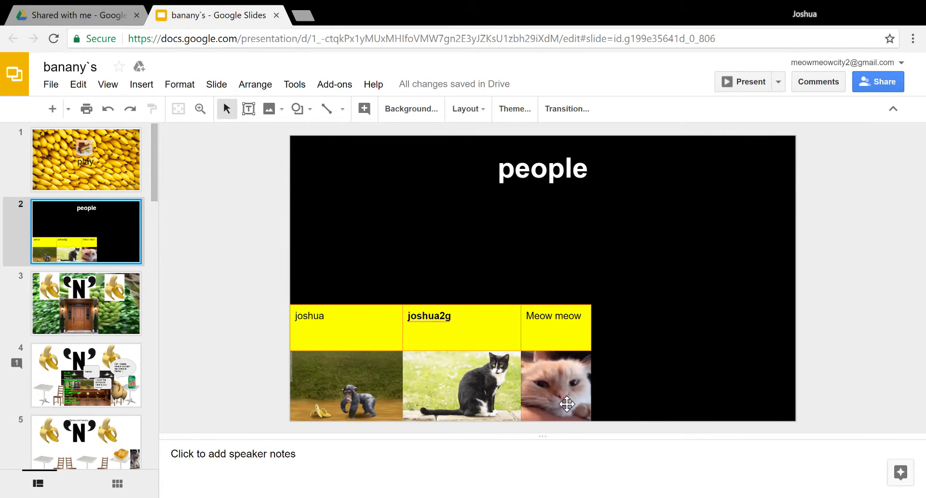
mouse_move(510, 420)
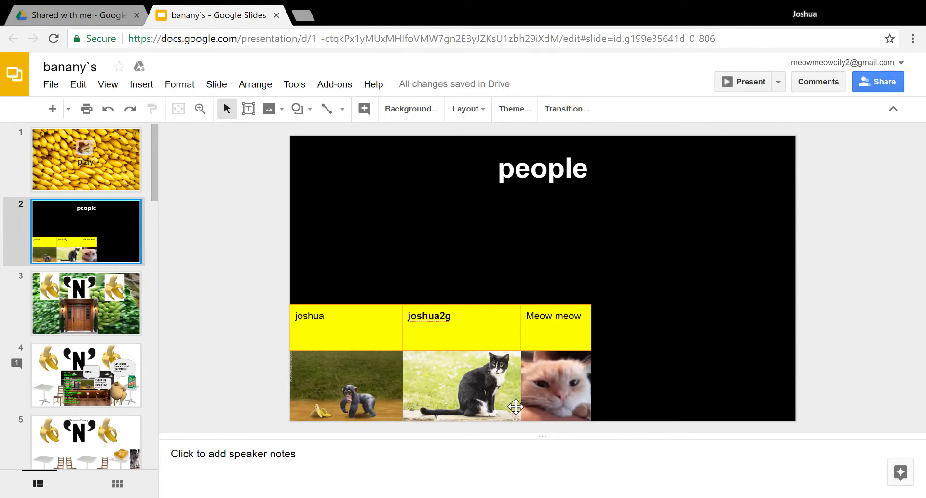
left_click(556, 393)
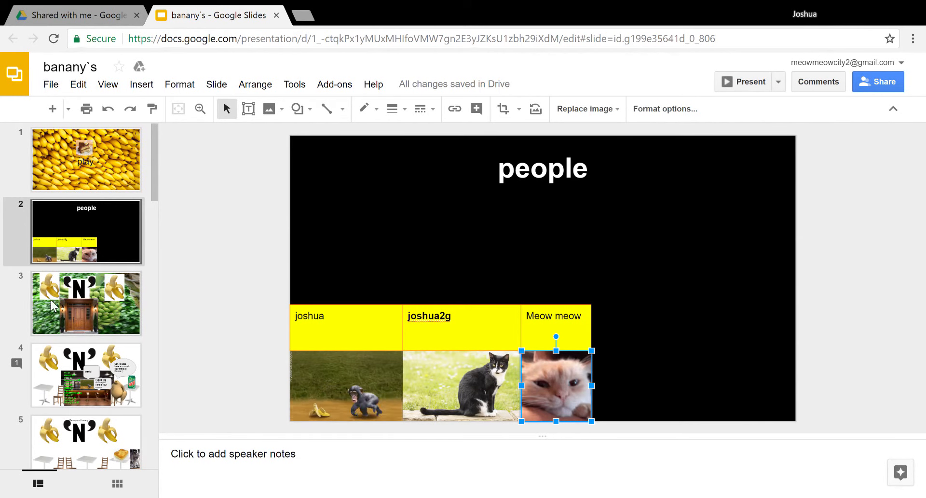
- Position the cat photo on the middle of the wooden door, then move on to the shop counter slide
left_click(85, 303)
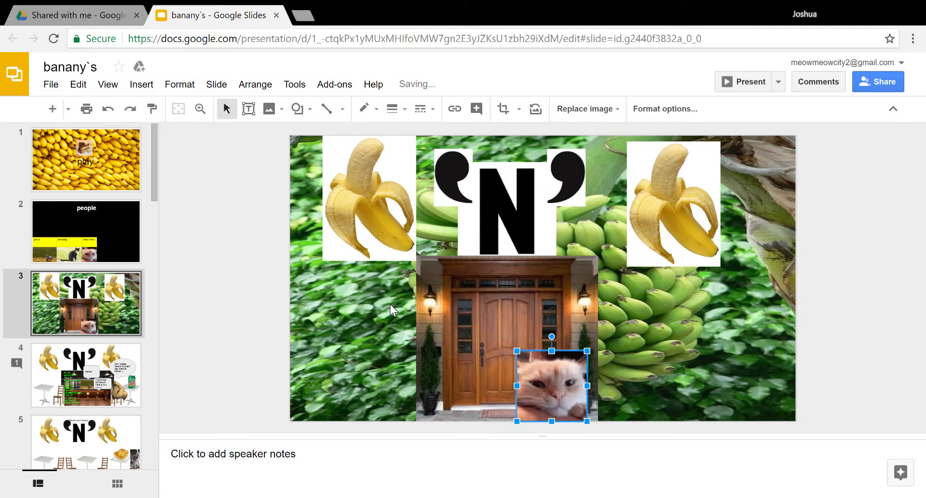
left_click_drag(551, 384, 497, 384)
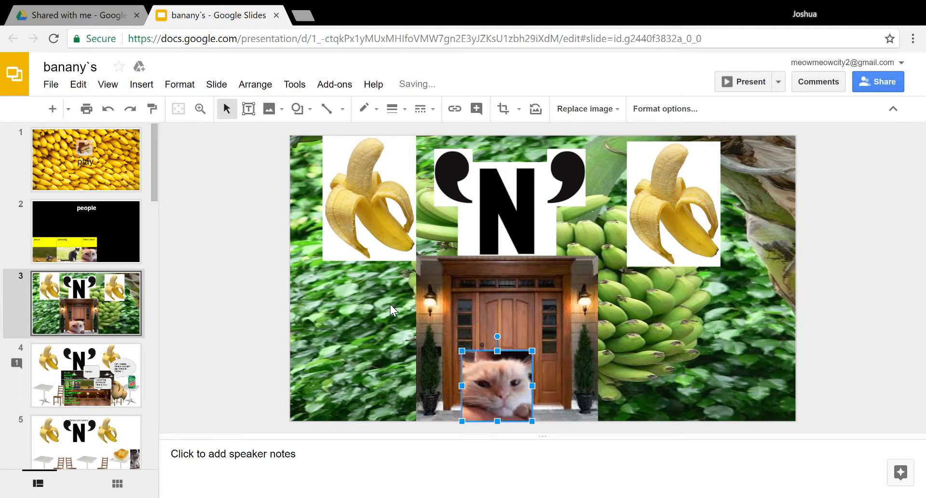
left_click_drag(497, 384, 501, 368)
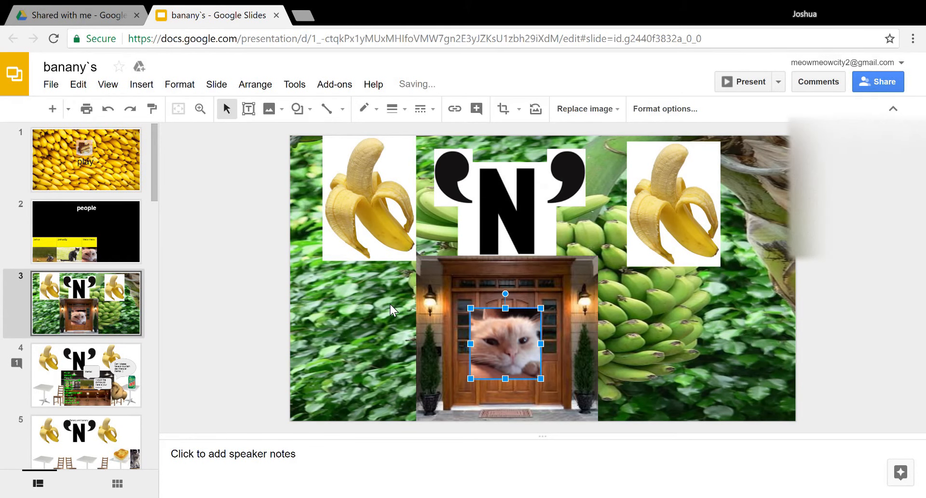
left_click(85, 374)
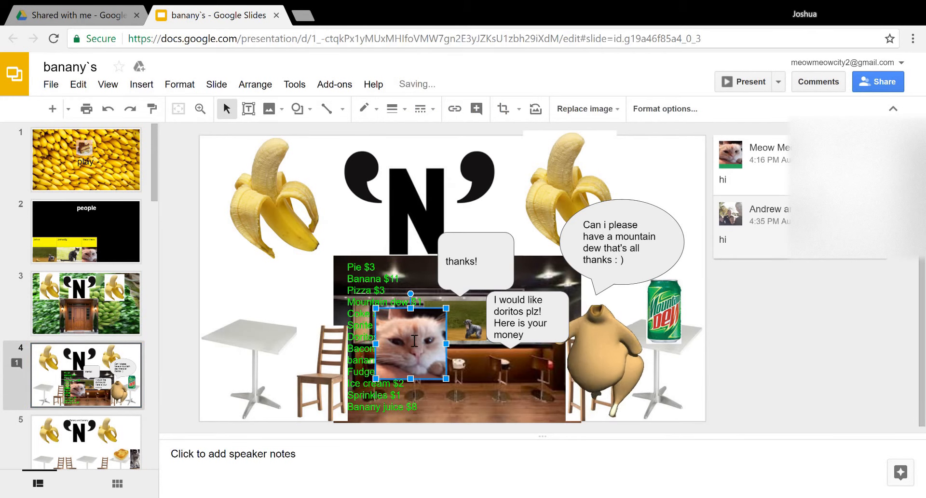
- Move the cat photo onto the left table, lower it beside it, then set it back on the table
left_click_drag(412, 342, 288, 343)
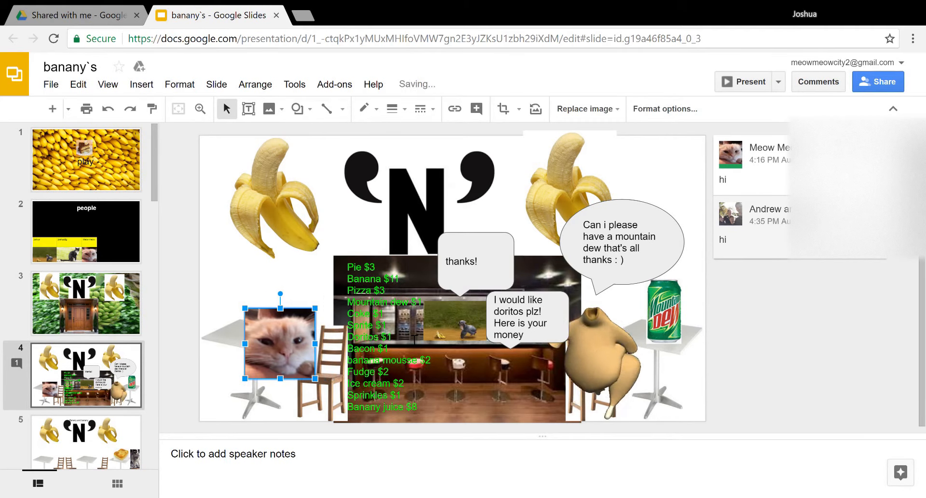
left_click_drag(281, 344, 281, 261)
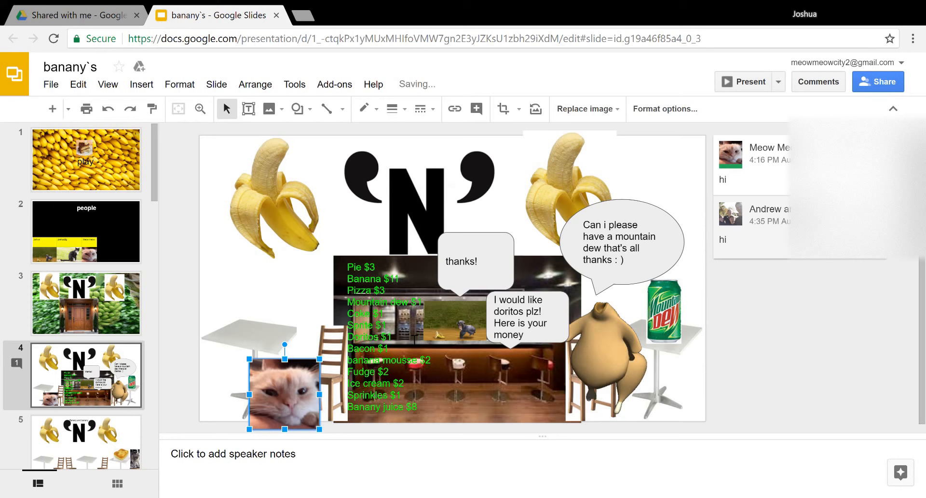
left_click_drag(284, 394, 284, 313)
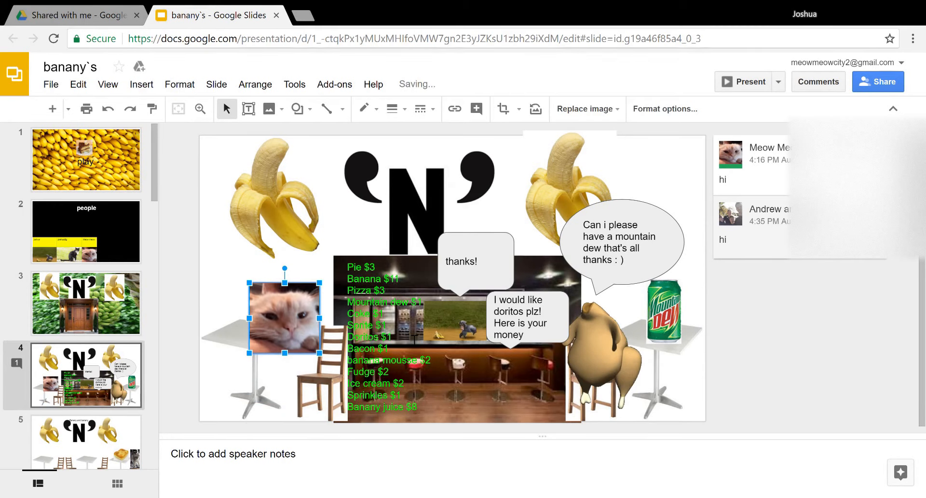
left_click_drag(284, 314, 282, 317)
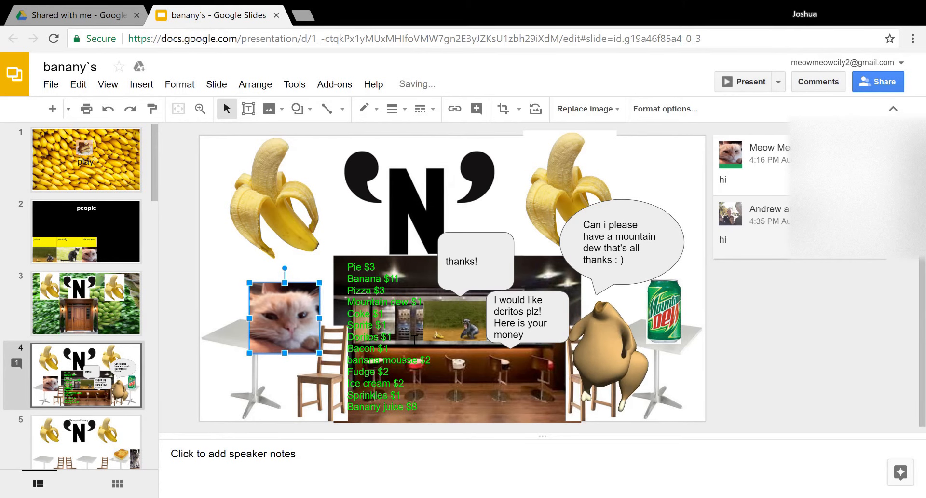
- Carry the cat photo across the counter beside the chicken, onto the speech bubble, and off to the next slide
left_click_drag(284, 313, 495, 326)
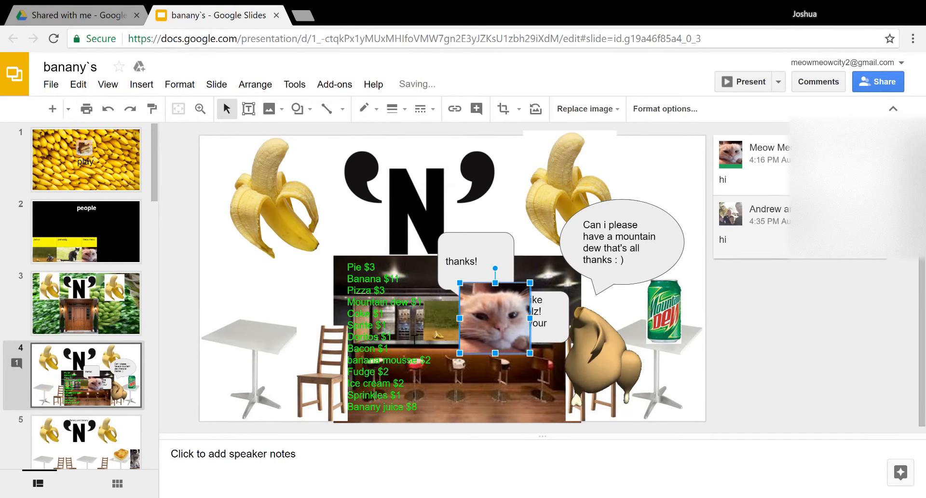
left_click_drag(495, 317, 525, 317)
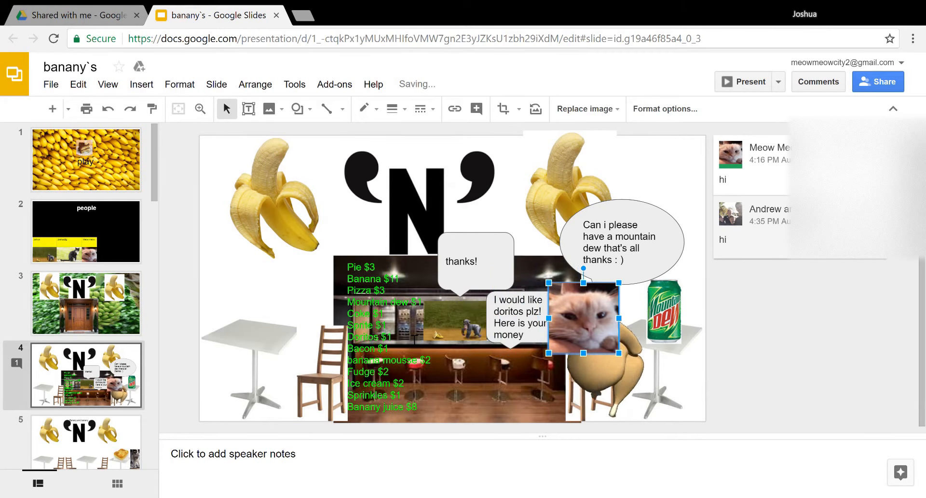
left_click_drag(583, 318, 590, 292)
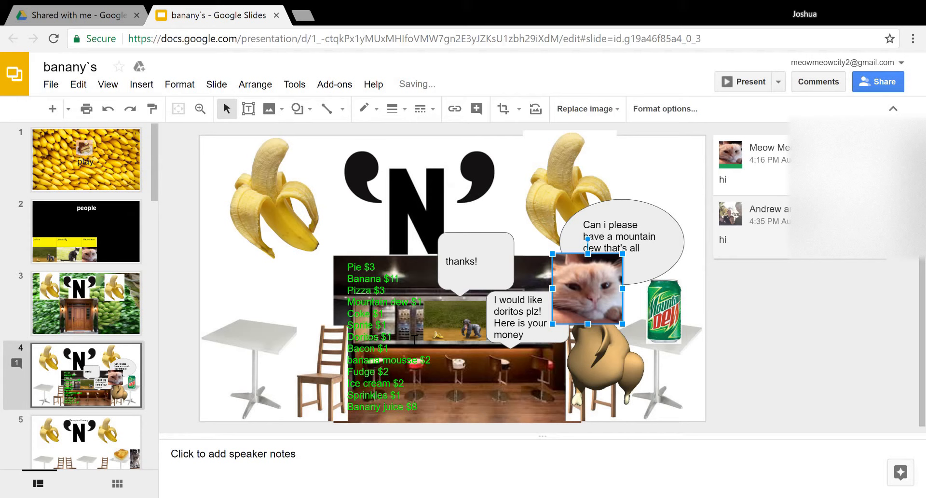
left_click_drag(588, 289, 593, 293)
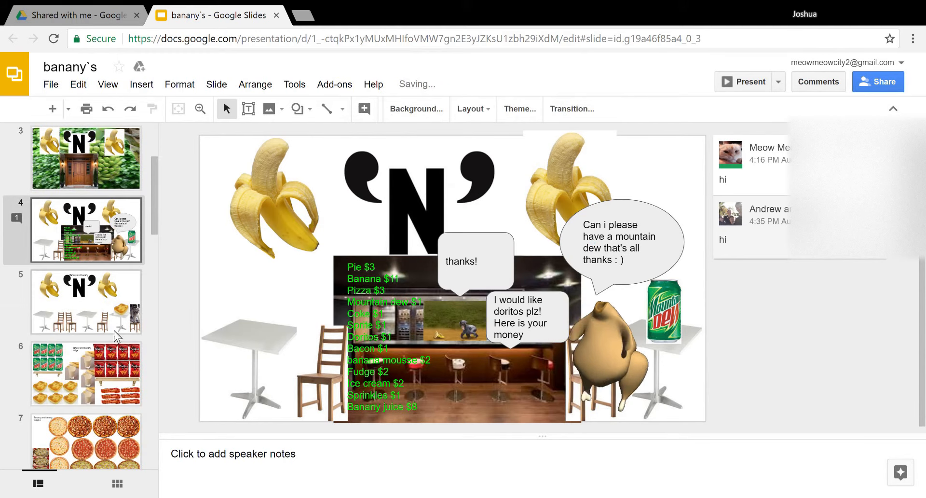
- Move the cat photo from the tables slide onto the fridge slide over the milk glasses, then delete it
left_click(86, 301)
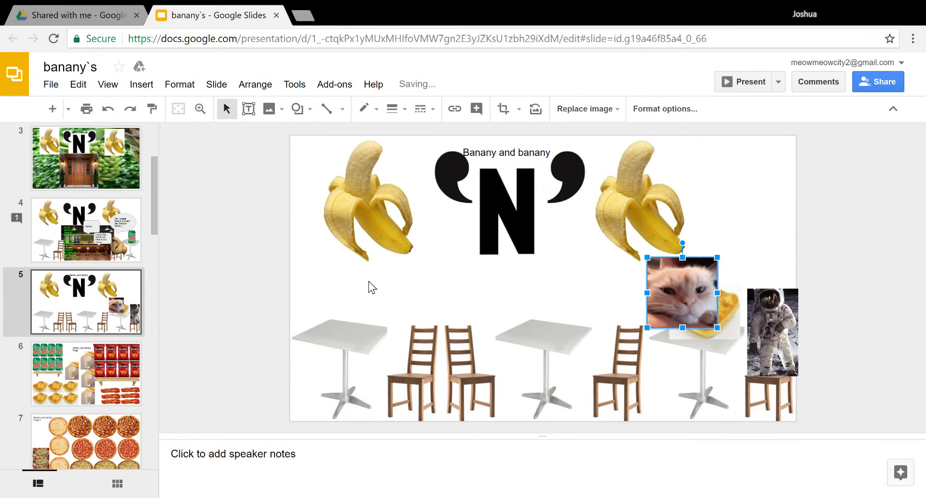
left_click_drag(682, 293, 603, 293)
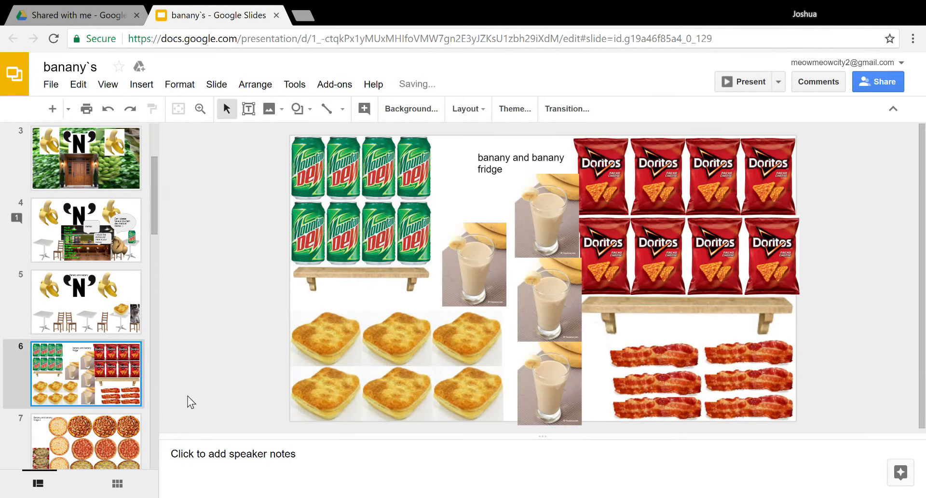
left_click(604, 294)
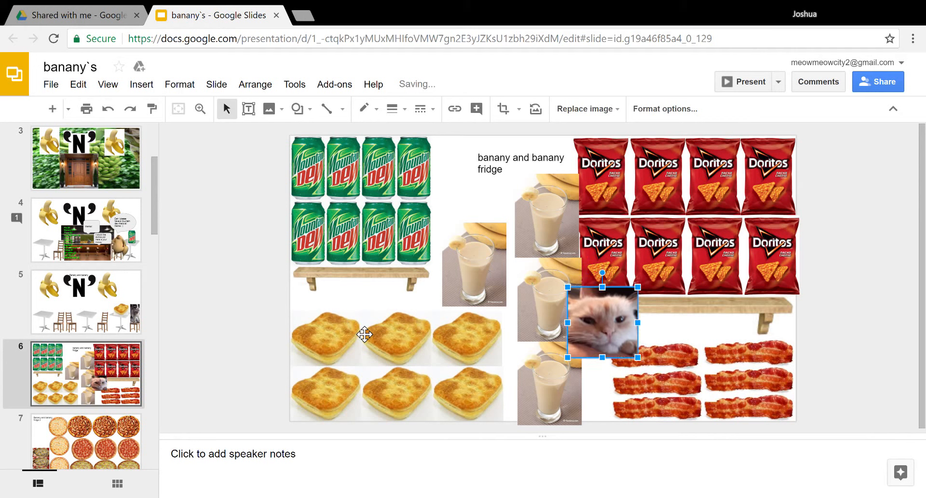
left_click_drag(602, 322, 571, 326)
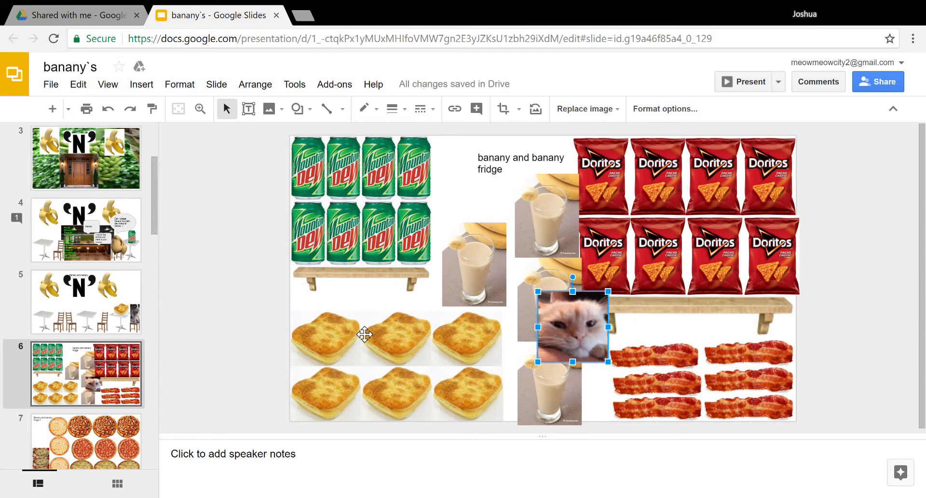
key("Delete")
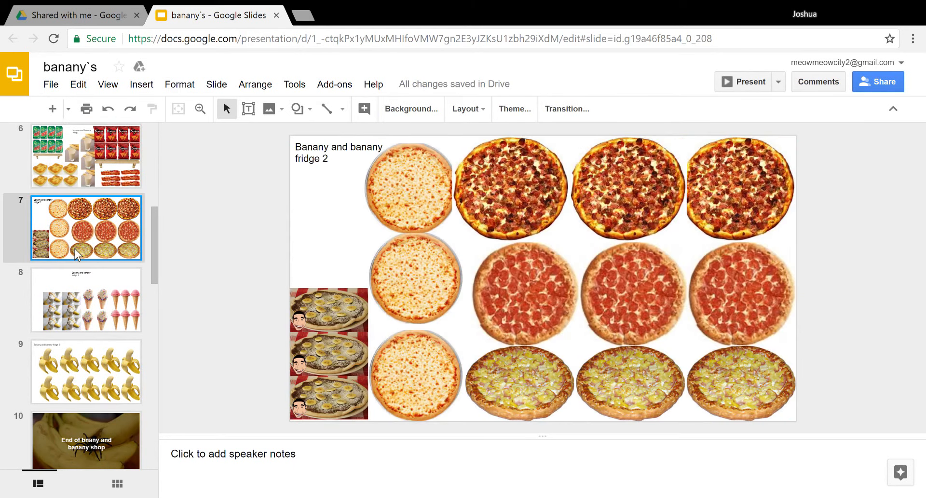
mouse_move(89, 233)
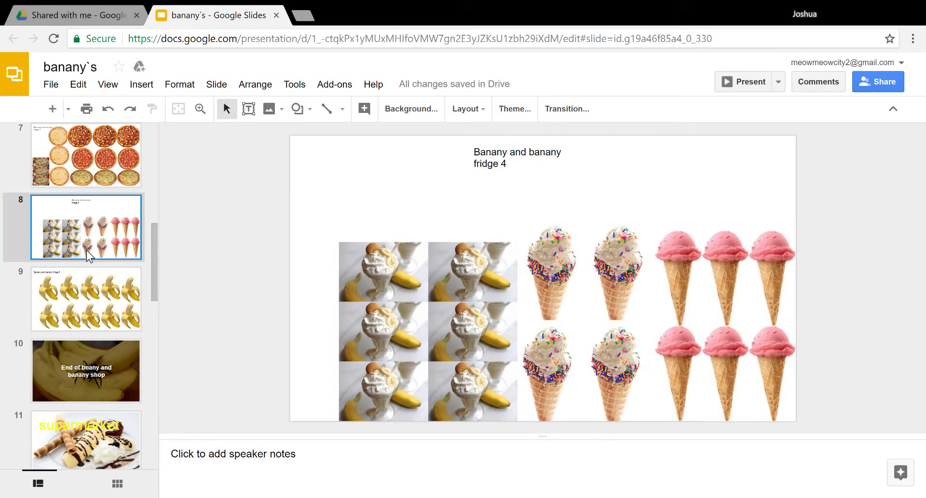
mouse_move(92, 254)
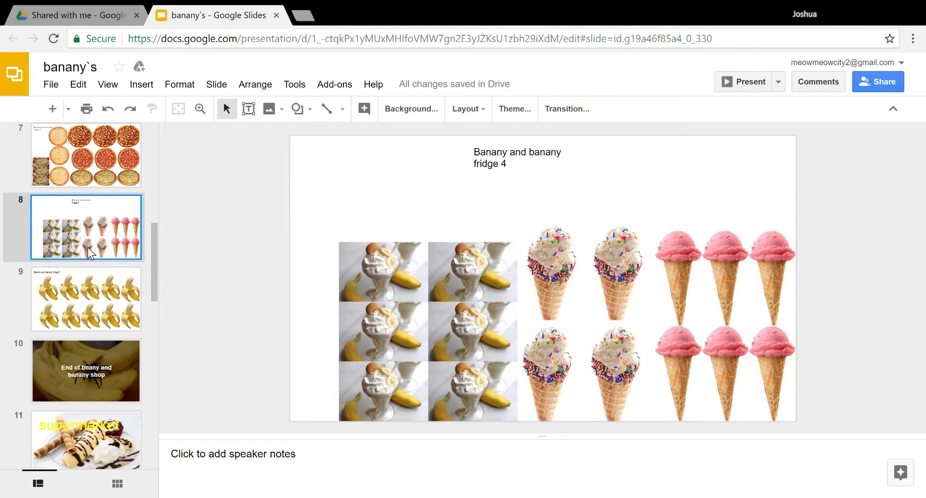
- Go to the End of bnany and banany shop slide where the cat photo sits under the title
left_click(86, 298)
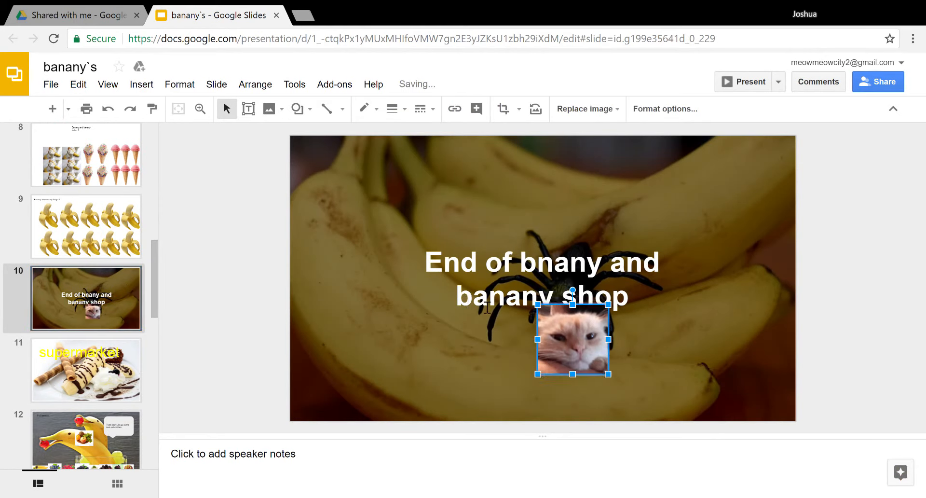
- Bring the cat photo onto the supermarket slide and push it into the bottom-right corner
left_click_drag(571, 341, 573, 378)
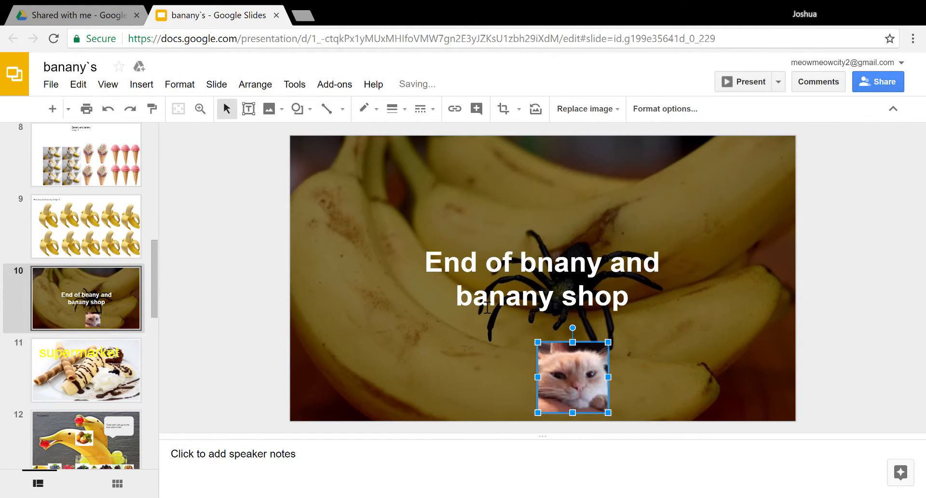
left_click(86, 369)
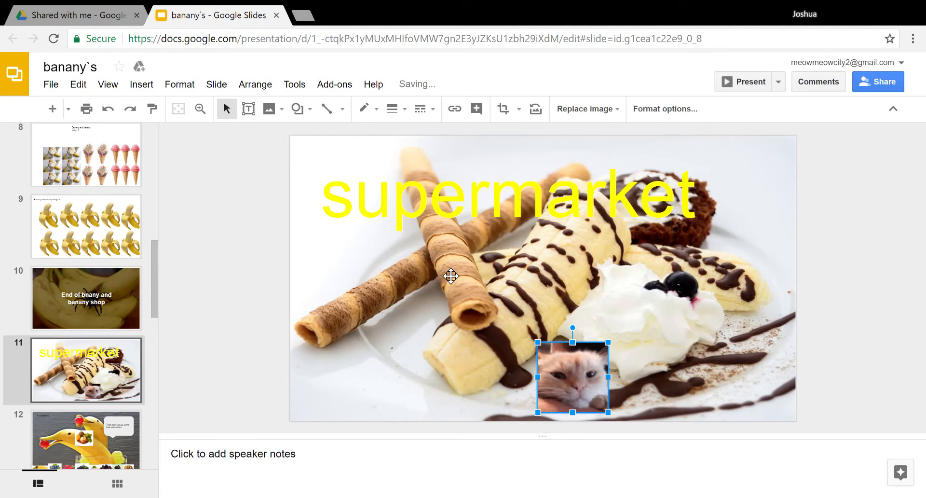
left_click_drag(572, 377, 715, 379)
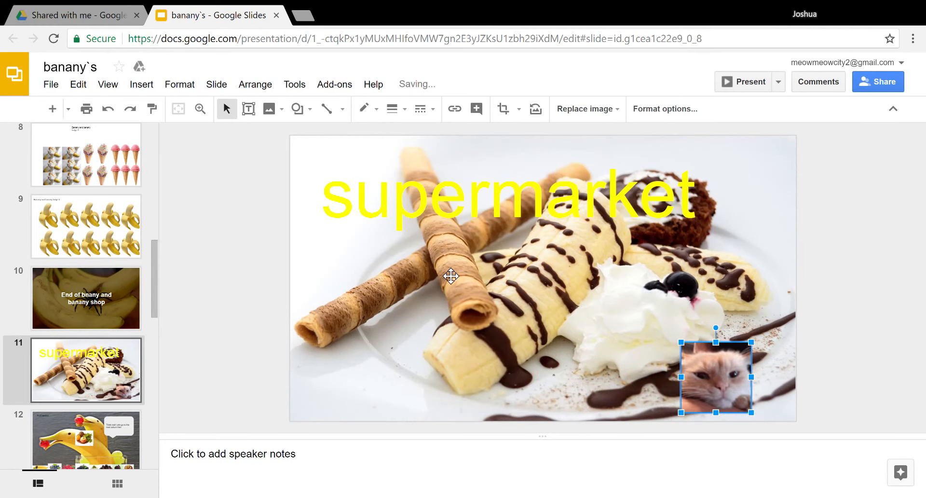
left_click_drag(716, 378, 751, 376)
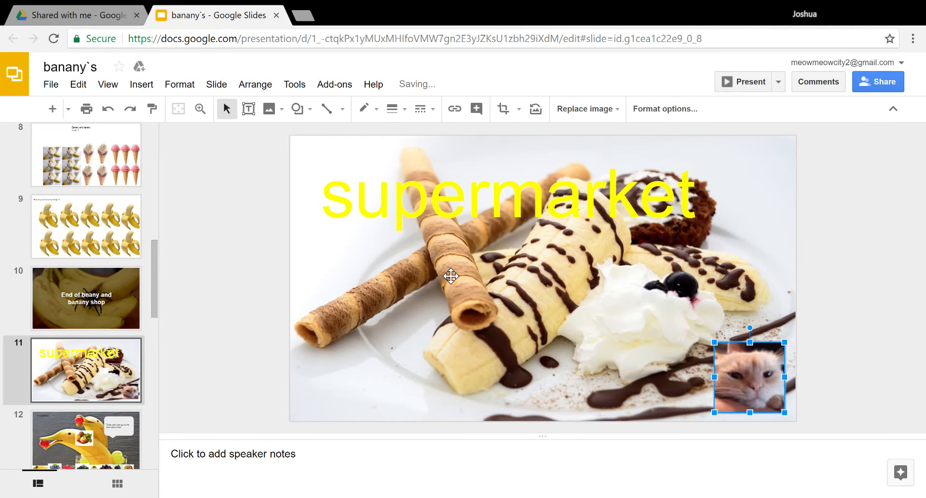
- Slide the cat photo up the right edge onto the chocolate-covered banana, then over to the Fruit section slide
left_click_drag(749, 375, 749, 273)
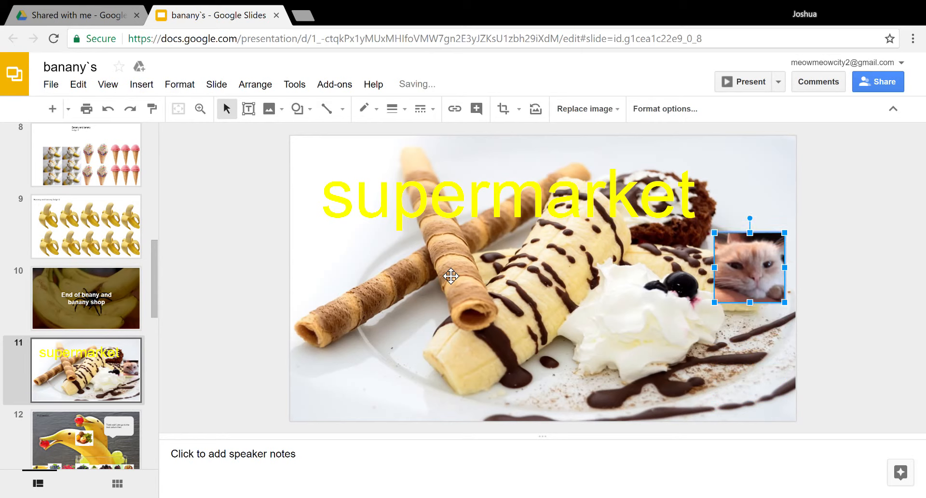
left_click_drag(749, 267, 596, 268)
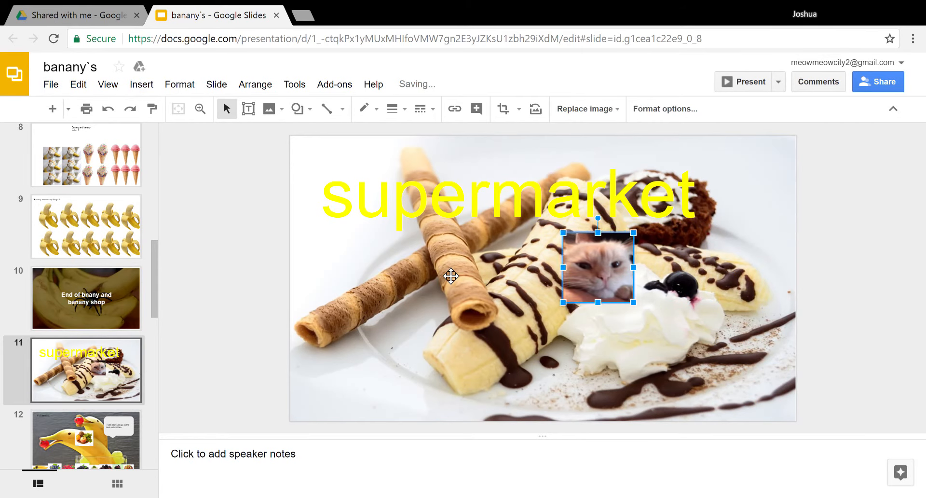
left_click_drag(597, 269, 568, 301)
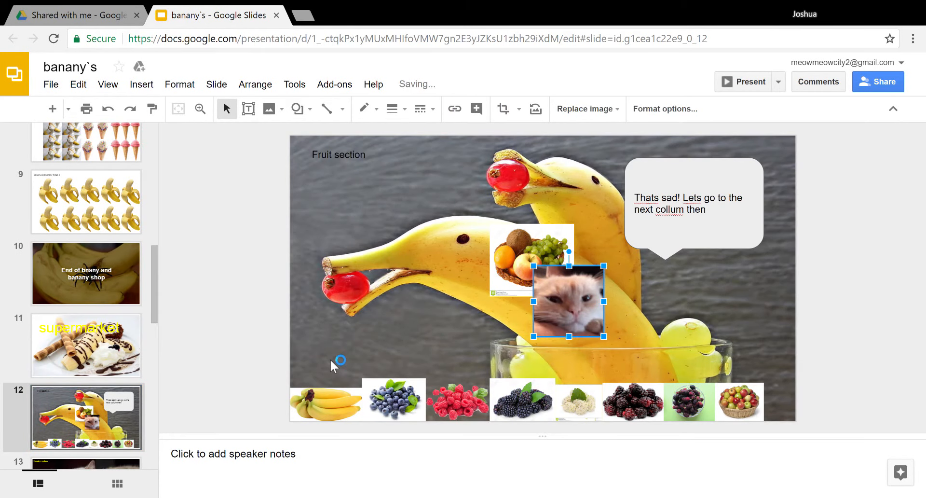
- Place the cat photo on the banana dolphin, near the glass, over the raspberry, ending just above the fruit row
left_click_drag(570, 301, 412, 301)
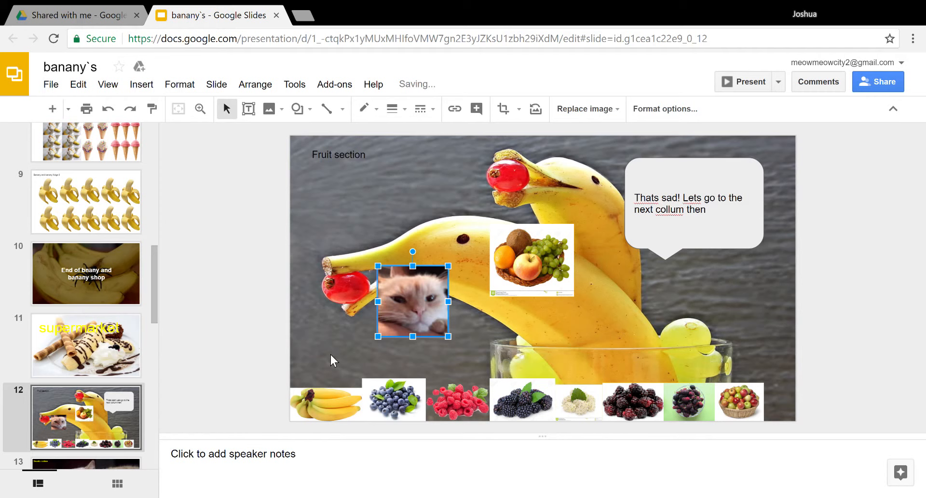
left_click_drag(412, 301, 348, 305)
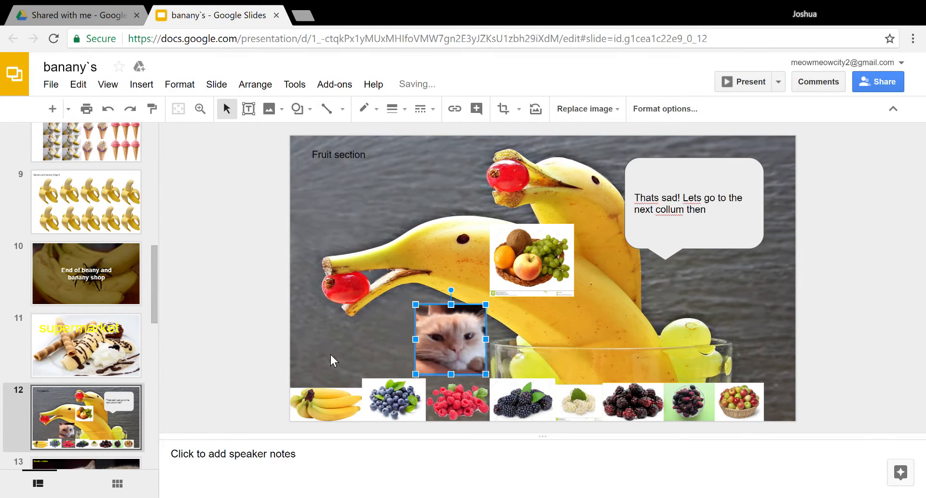
left_click_drag(451, 339, 451, 360)
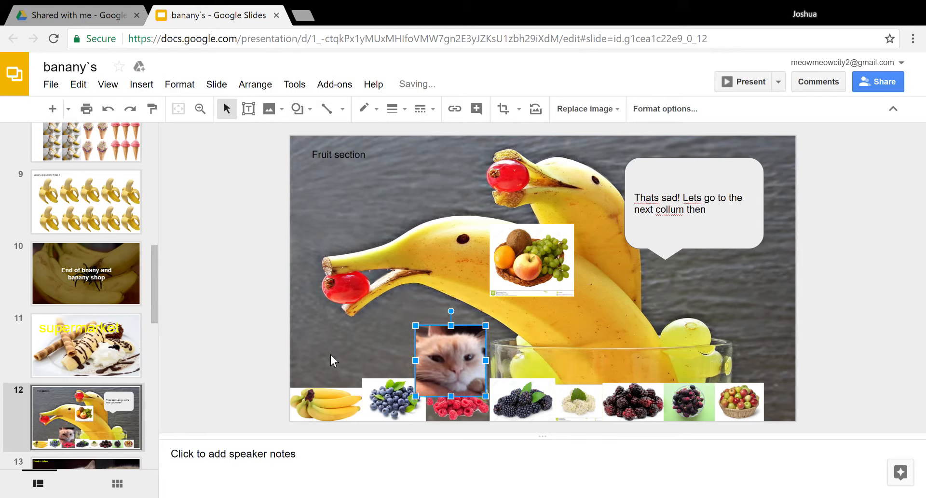
left_click_drag(450, 359, 450, 323)
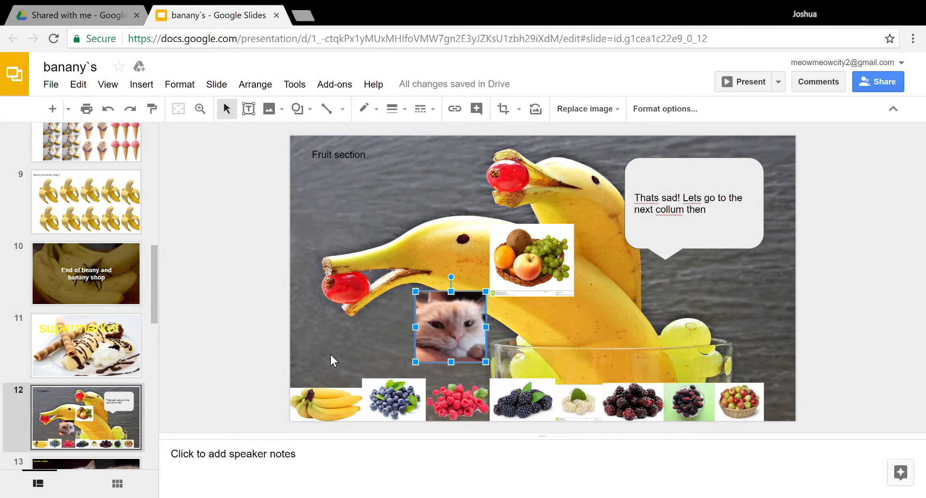
left_click(98, 414)
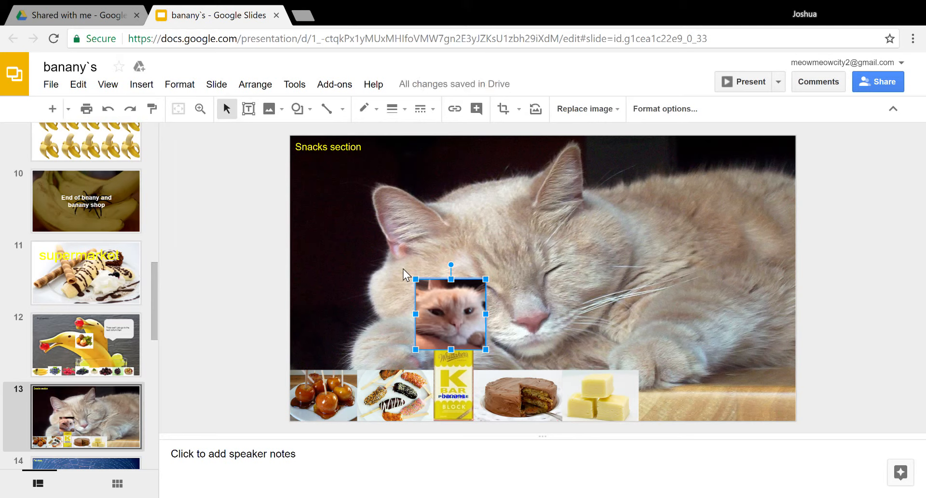
- Move the cat photo over the sleeping cat's paw, face, whiskers and back toward its nose
left_click_drag(450, 315, 413, 315)
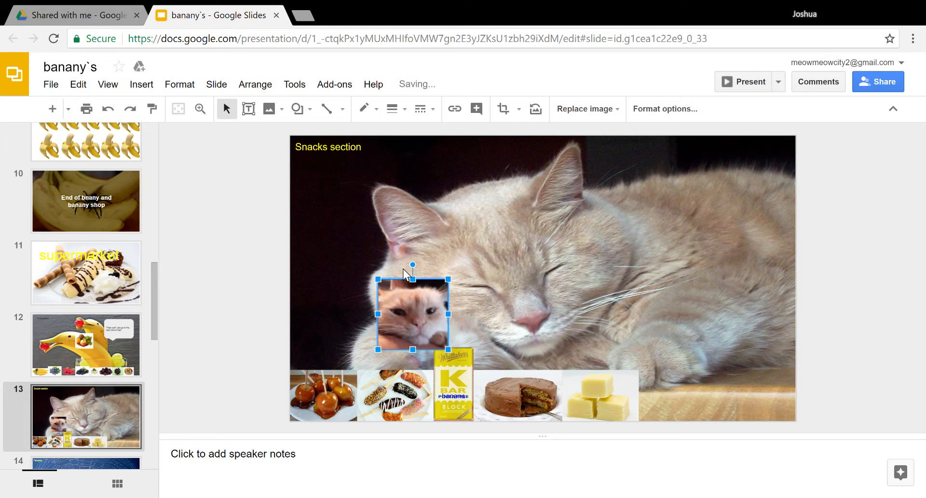
left_click_drag(414, 316, 420, 319)
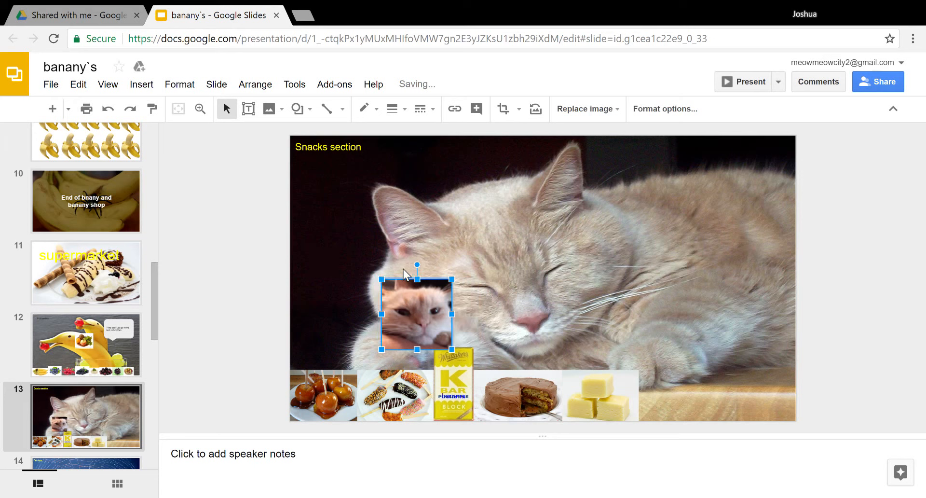
left_click_drag(417, 313, 505, 310)
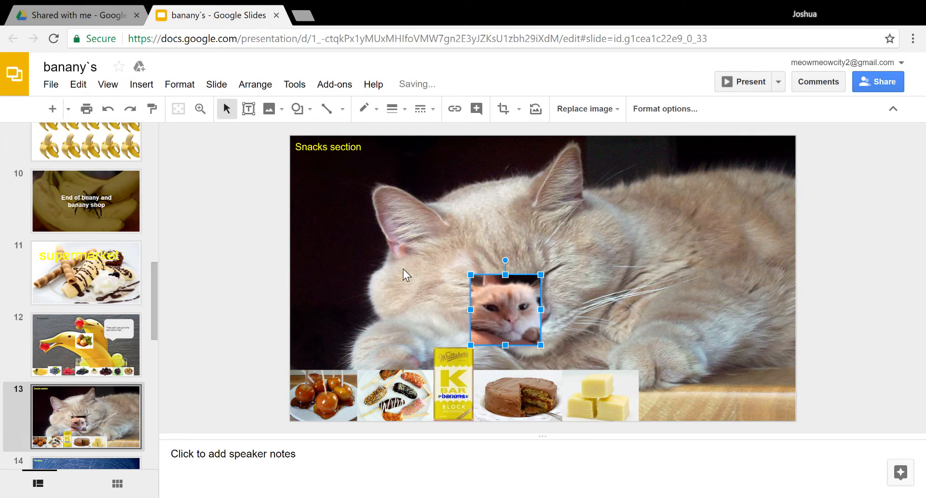
left_click_drag(505, 310, 598, 293)
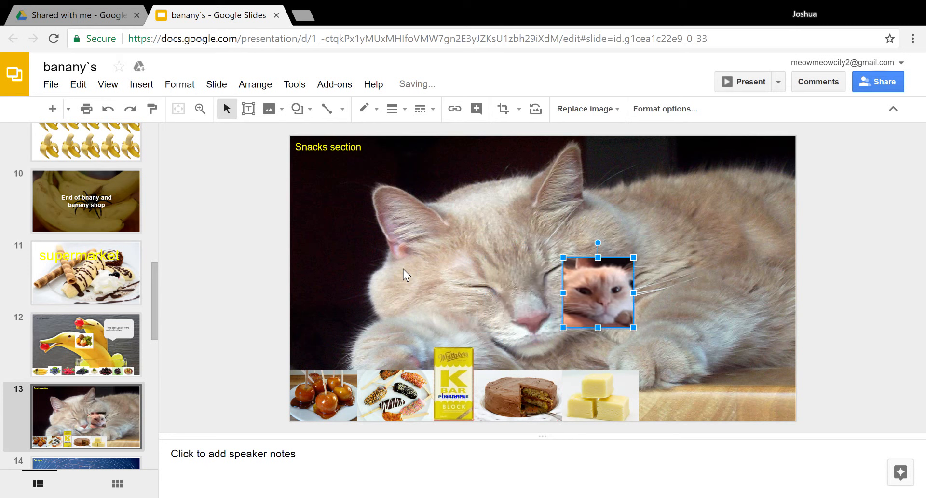
left_click_drag(597, 292, 561, 302)
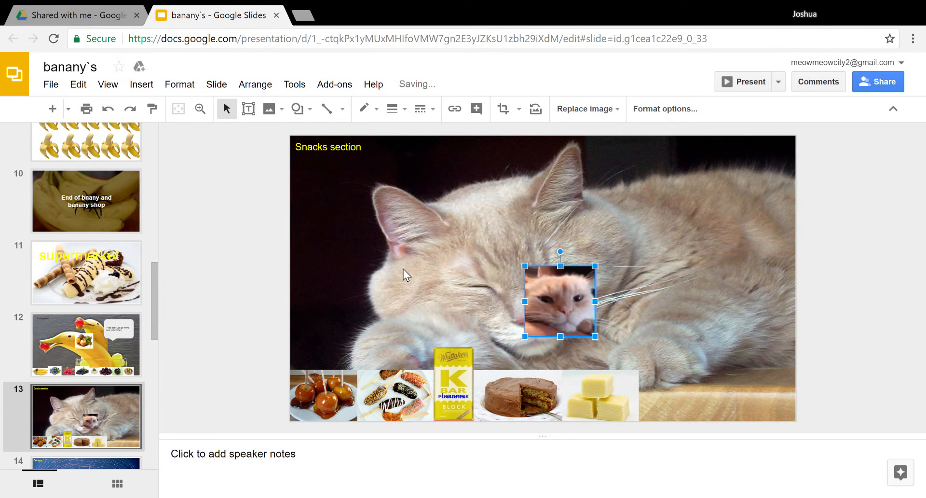
- Drop the cat photo over the snack row, lift it to the whiskers, then move it off the Snacks slide
left_click_drag(561, 303, 401, 302)
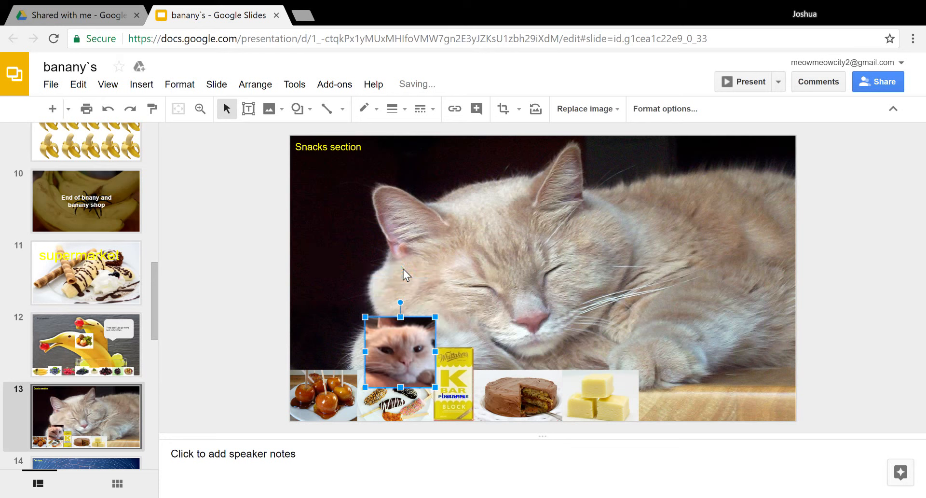
left_click_drag(400, 349, 404, 297)
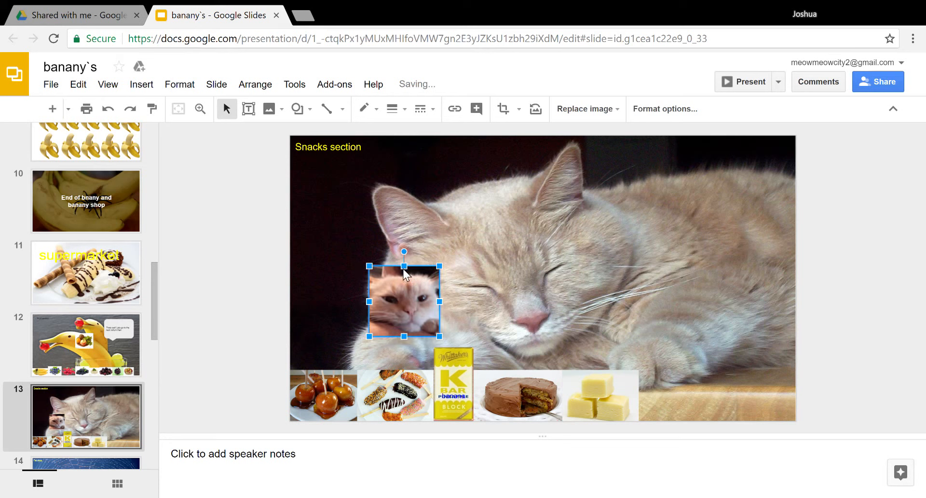
left_click_drag(405, 301, 602, 301)
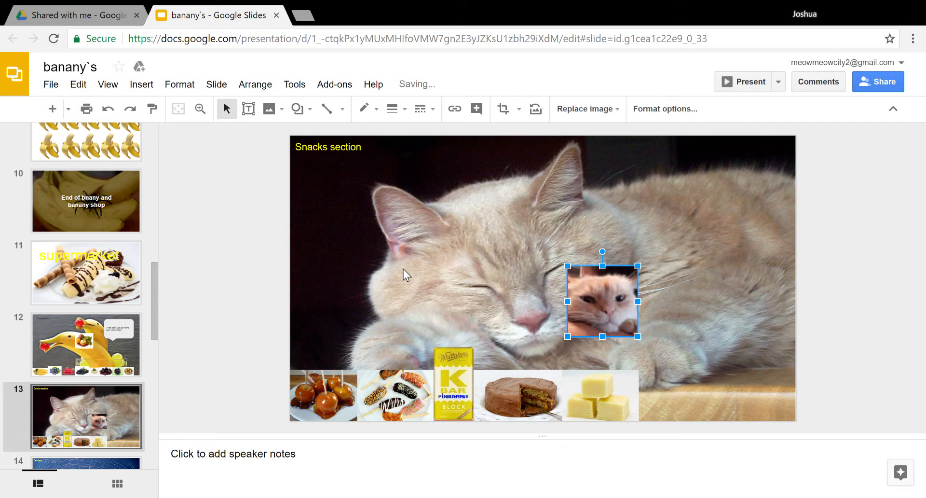
left_click_drag(602, 302, 602, 354)
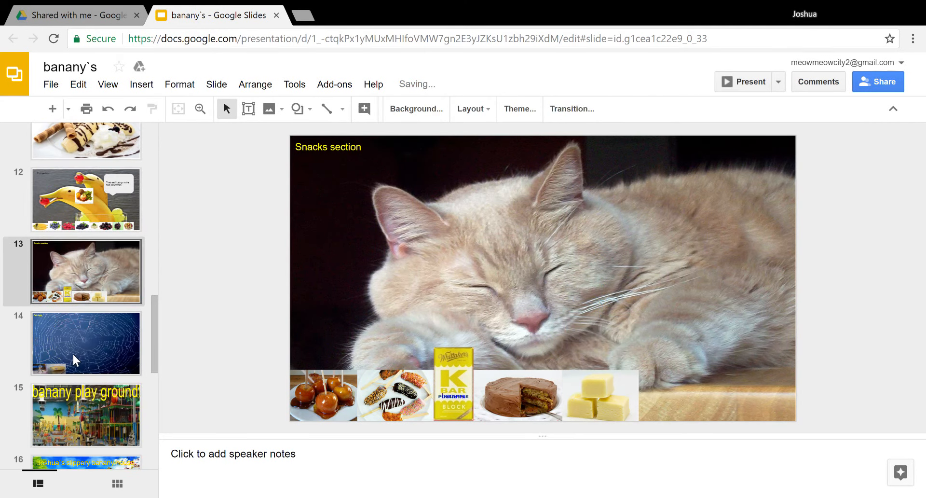
- On the Pet shop slide, nudge the cat photo upward and leftward across the spider web
left_click(85, 343)
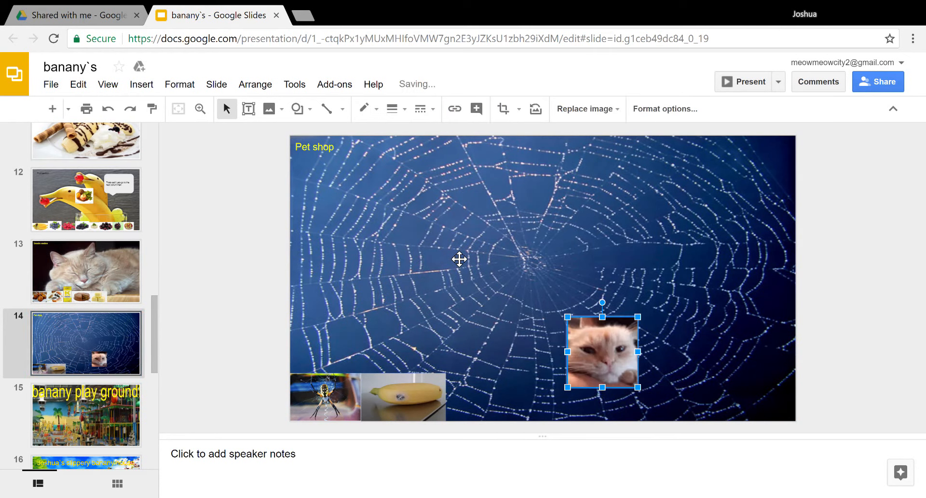
left_click_drag(602, 352, 602, 348)
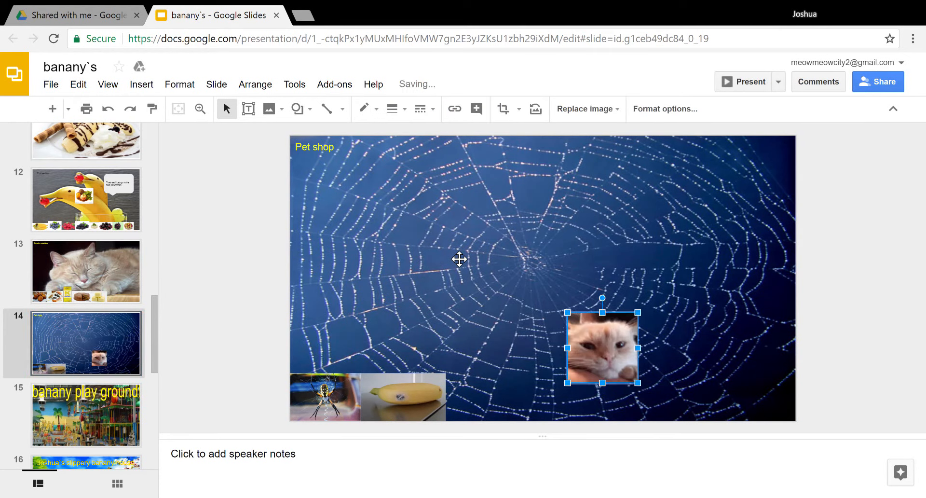
left_click_drag(602, 347, 602, 331)
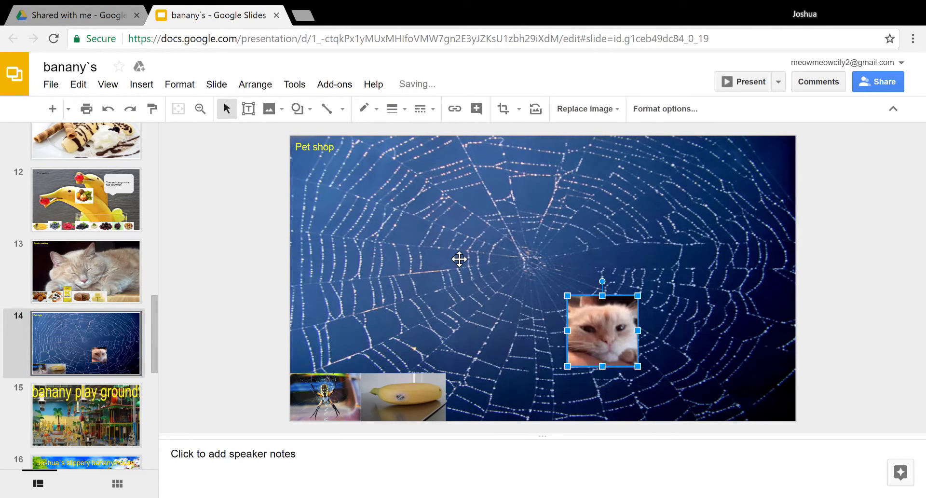
left_click_drag(602, 331, 590, 325)
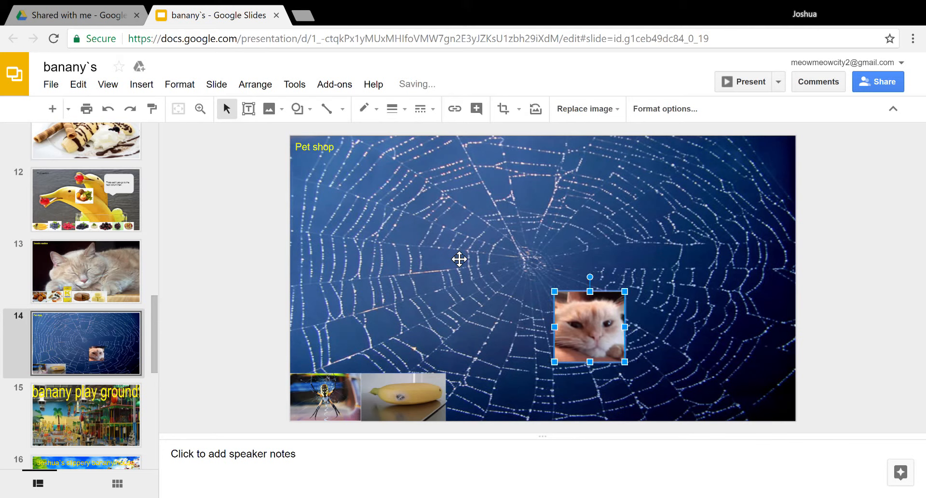
left_click_drag(589, 327, 552, 326)
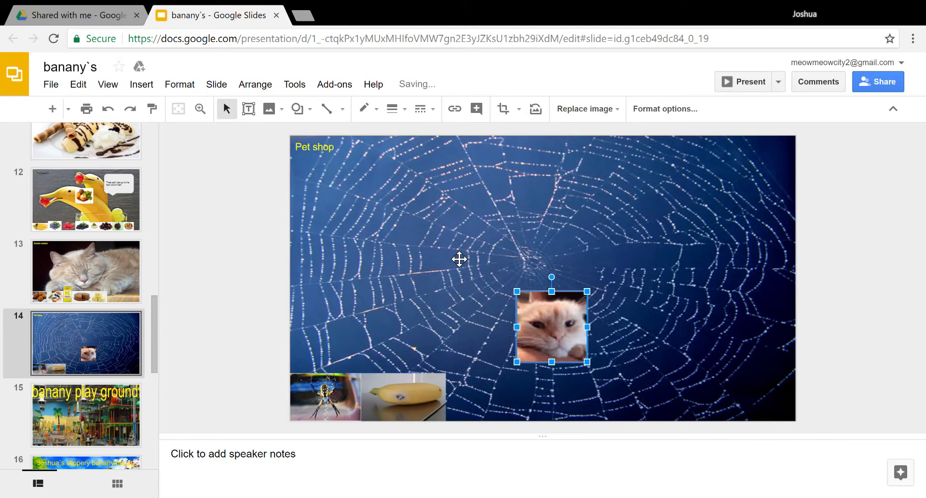
- Settle the cat photo at the web's centre, then move on to the banany play ground slide
left_click_drag(552, 328, 527, 329)
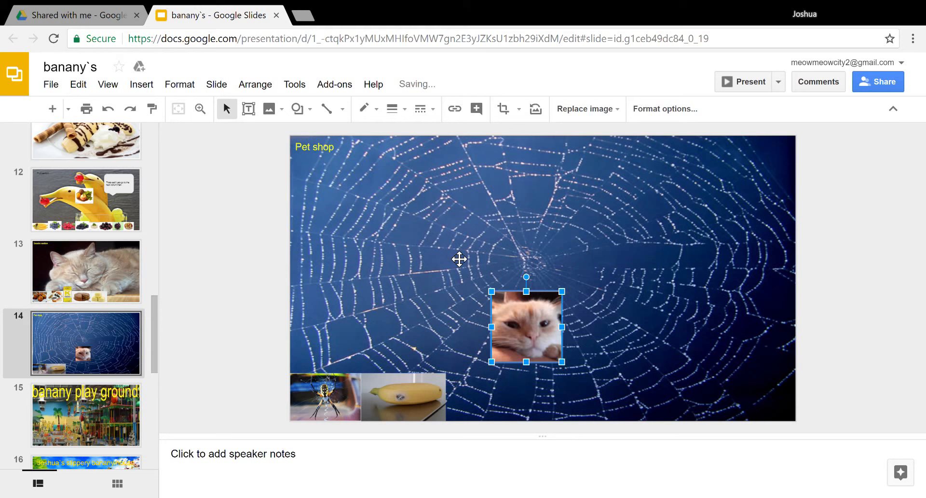
left_click_drag(526, 327, 519, 323)
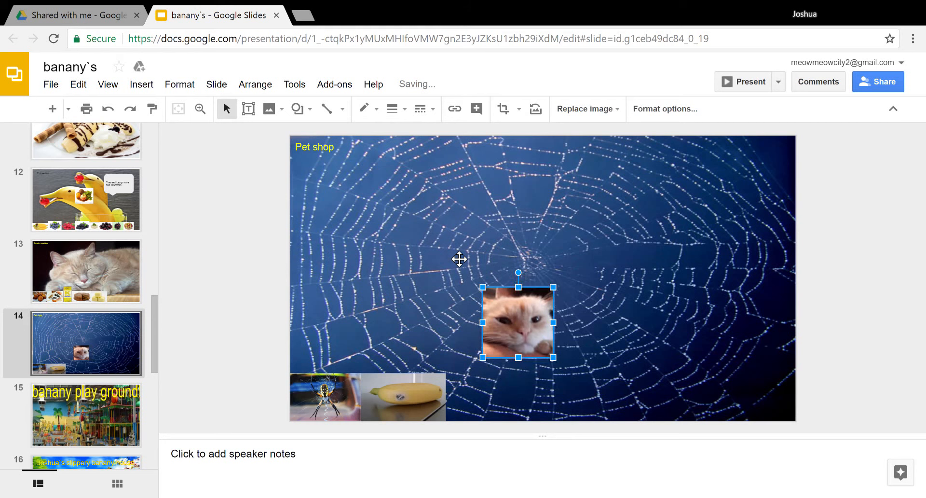
left_click_drag(519, 322, 518, 265)
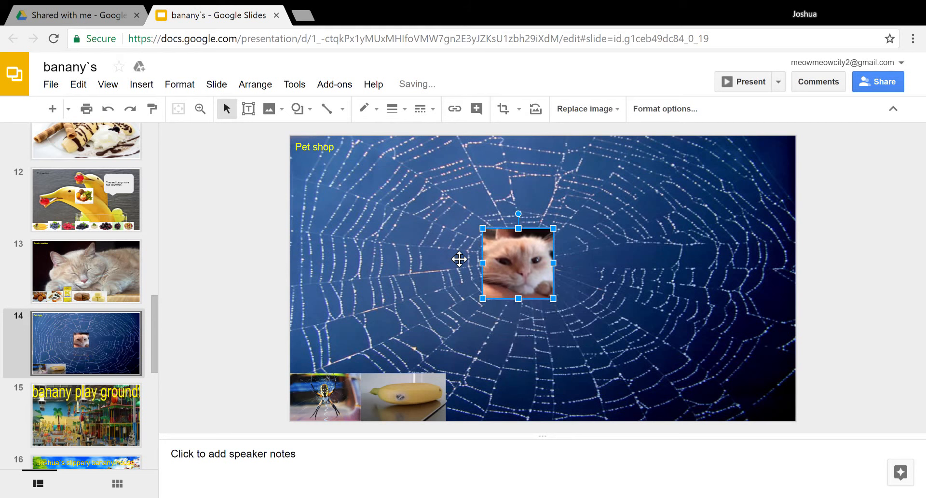
left_click_drag(518, 264, 535, 264)
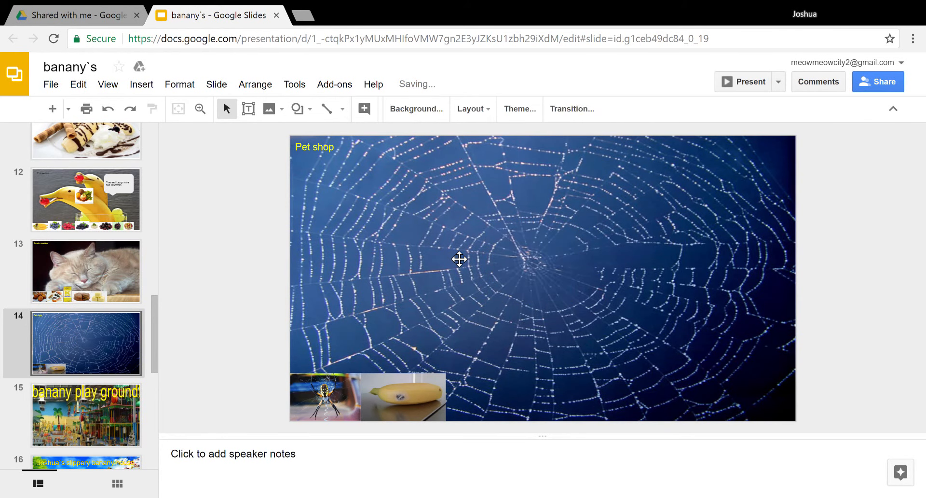
left_click(86, 416)
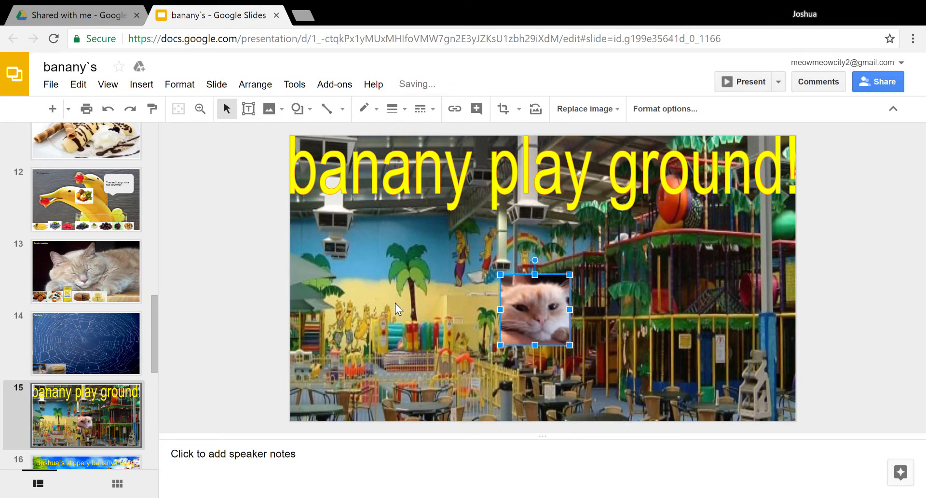
- Move the cat photo to the lower right, up onto the play structure and against the title
left_click_drag(534, 309, 597, 355)
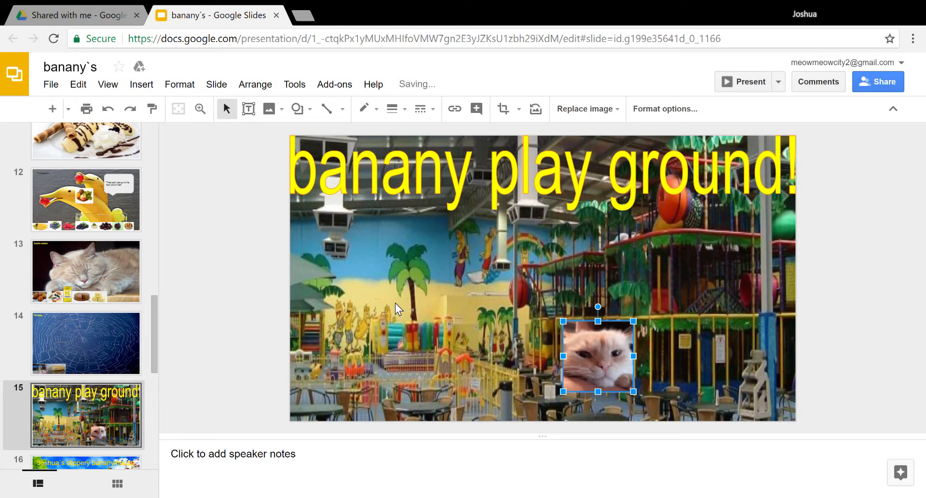
left_click_drag(598, 354, 619, 351)
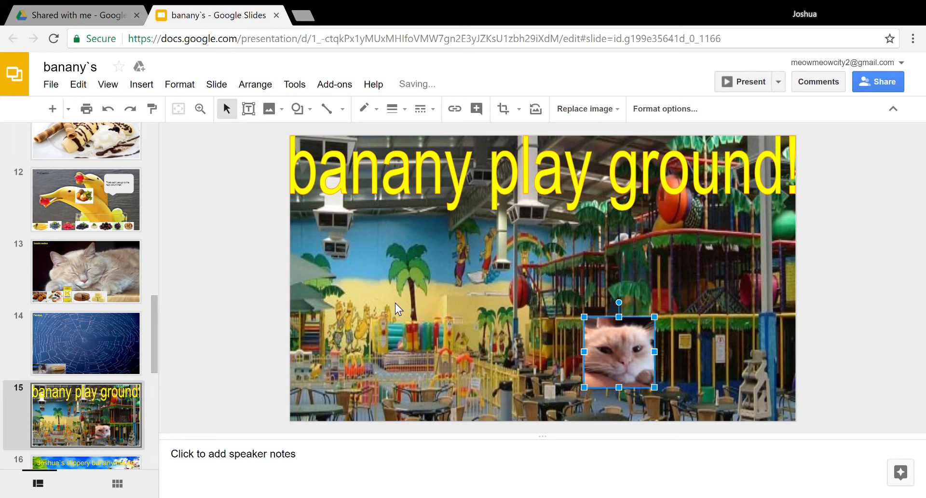
left_click_drag(619, 352, 675, 290)
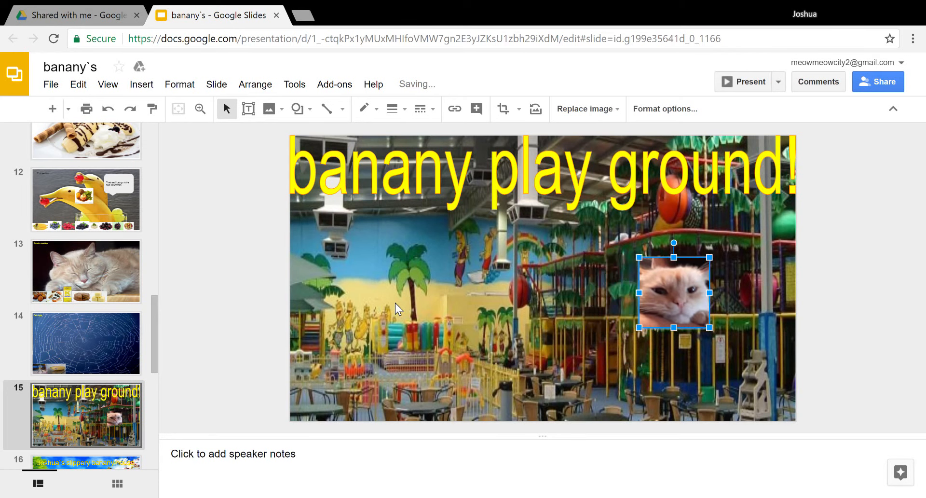
left_click_drag(674, 290, 674, 290)
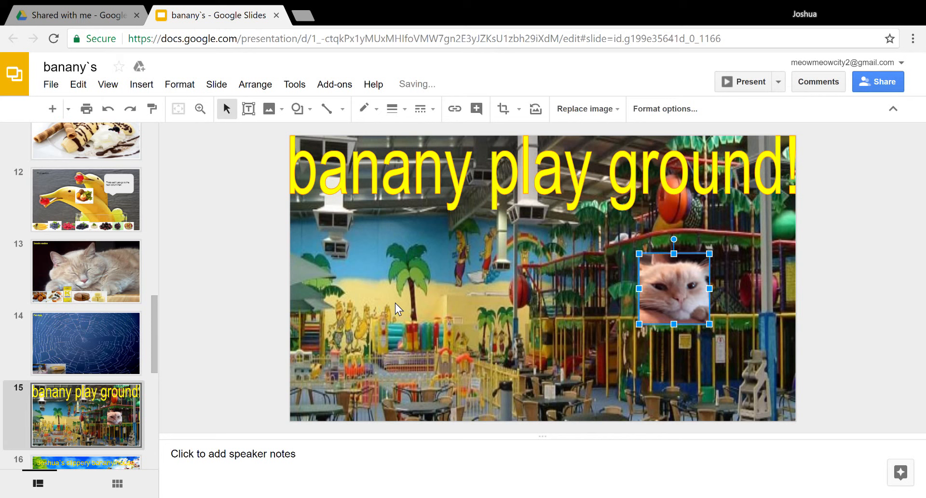
left_click_drag(675, 289, 656, 225)
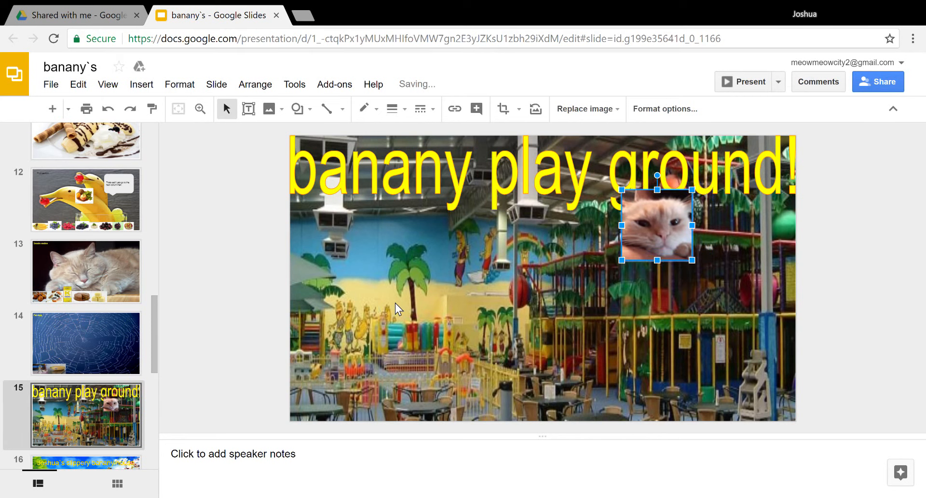
- Shift the cat photo down and right, then back toward the centre of the playground slide
left_click_drag(658, 222, 658, 254)
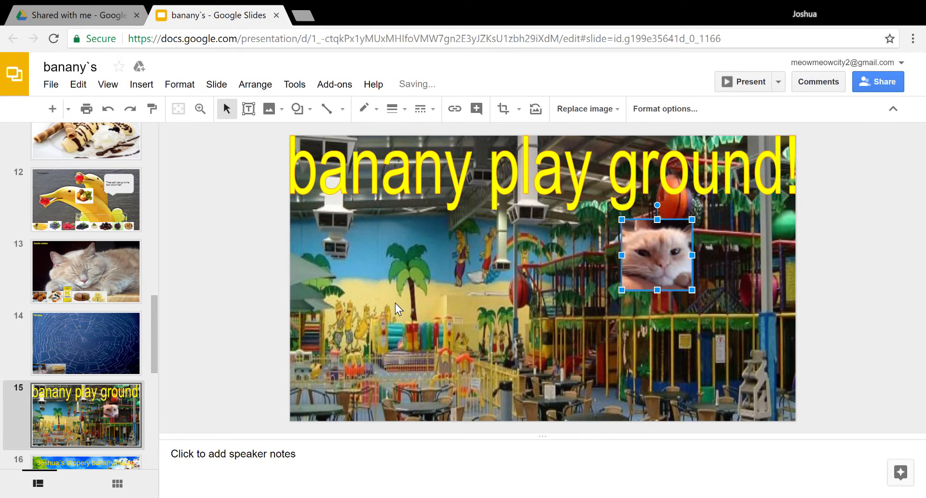
left_click_drag(657, 252, 712, 276)
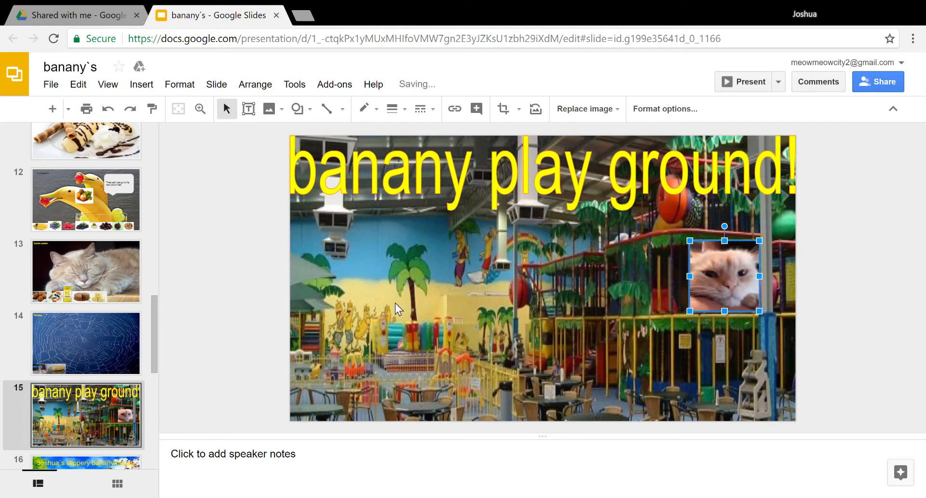
left_click_drag(725, 272, 725, 276)
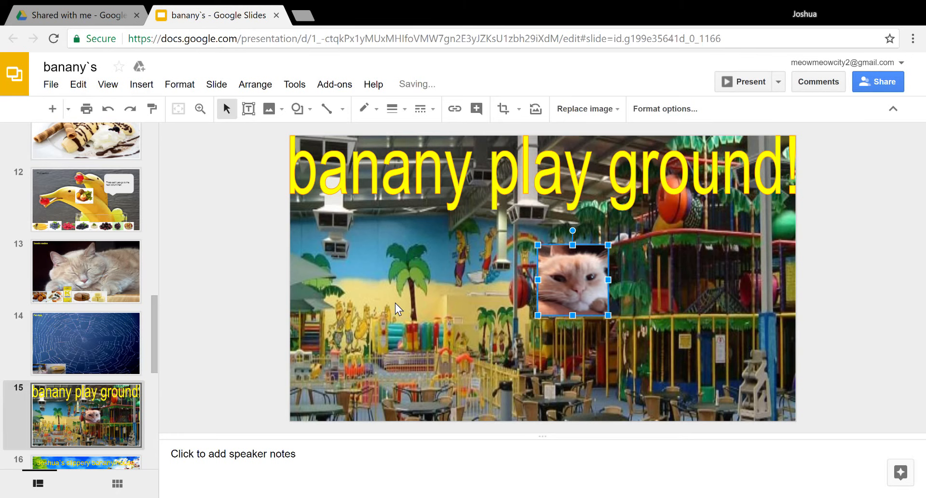
left_click_drag(572, 280, 573, 365)
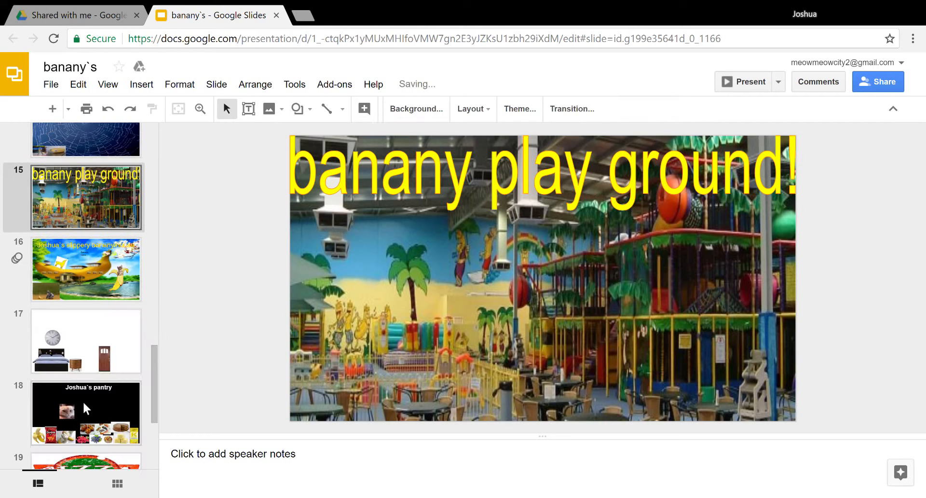
- Move the cat photo left near the pond on the banana house slide and close the 'Shared with me' Drive tab
left_click(85, 269)
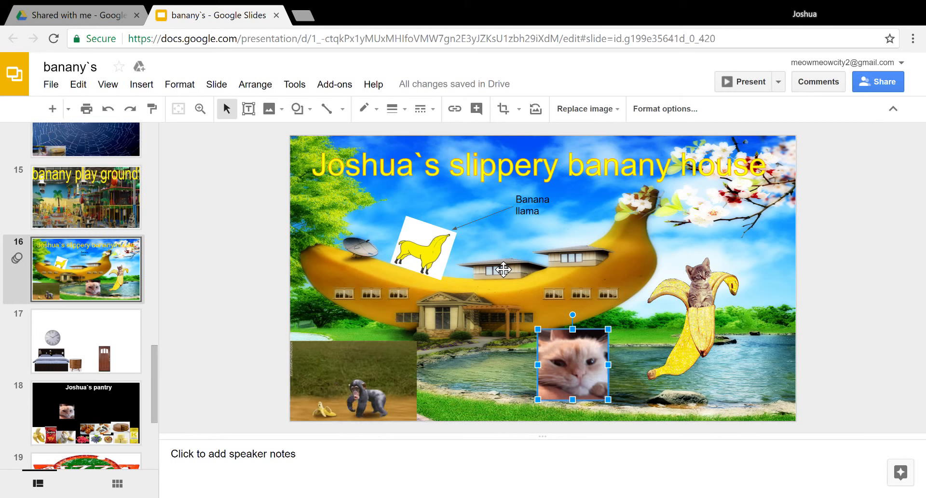
left_click_drag(573, 365, 565, 365)
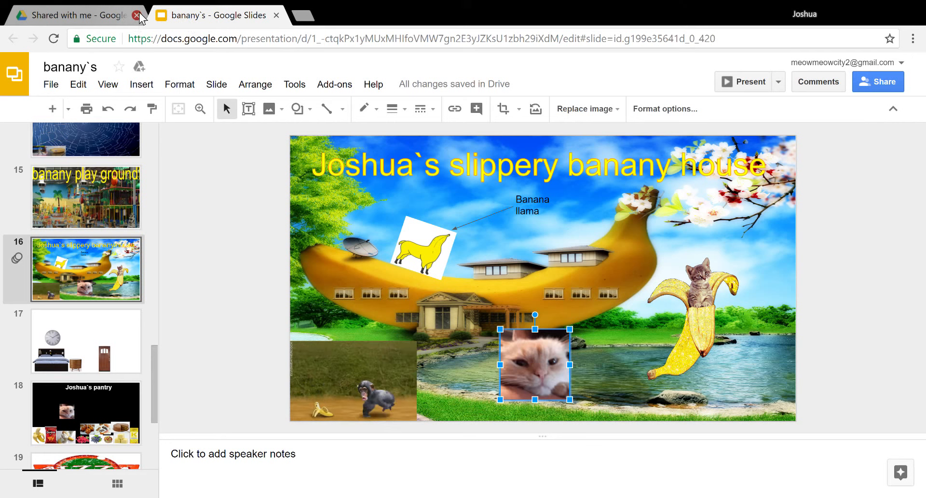
left_click(139, 15)
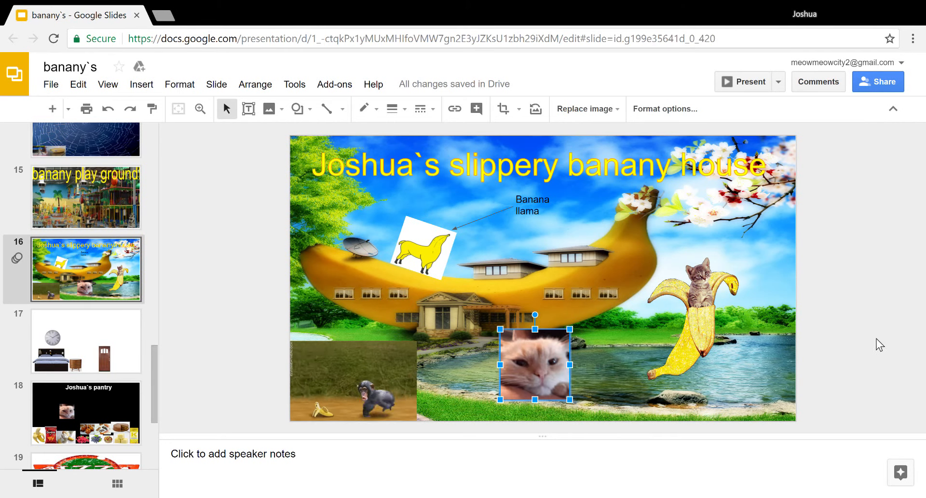
mouse_move(875, 347)
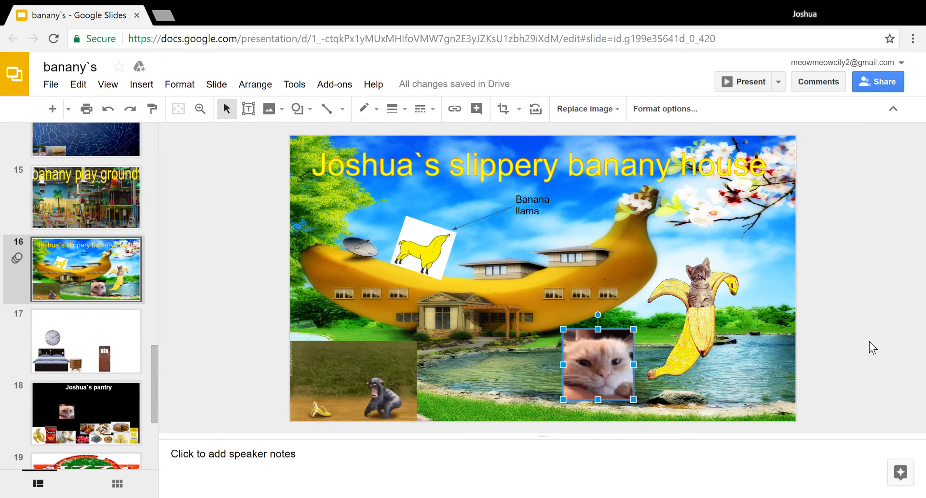
- Move the cat photo toward the gorilla picture, delete it, and switch to the bedroom slide
left_click_drag(598, 364, 543, 365)
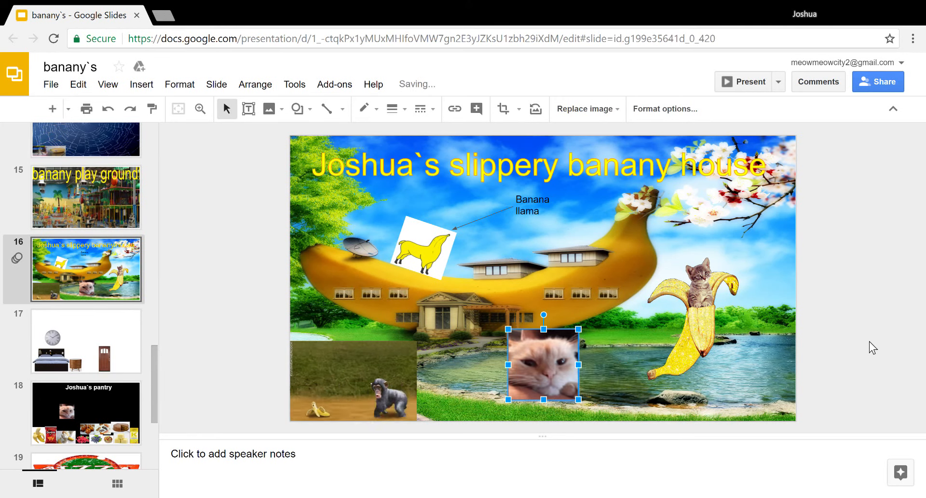
key("Delete")
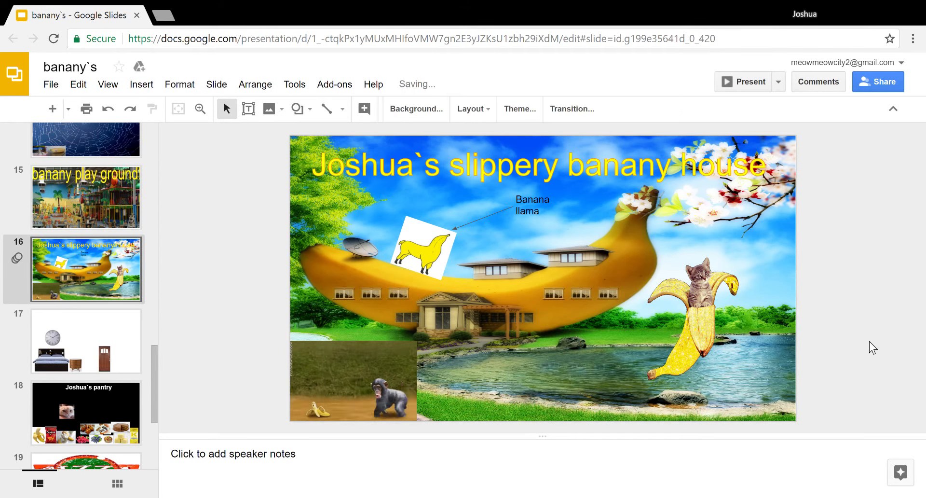
left_click(86, 341)
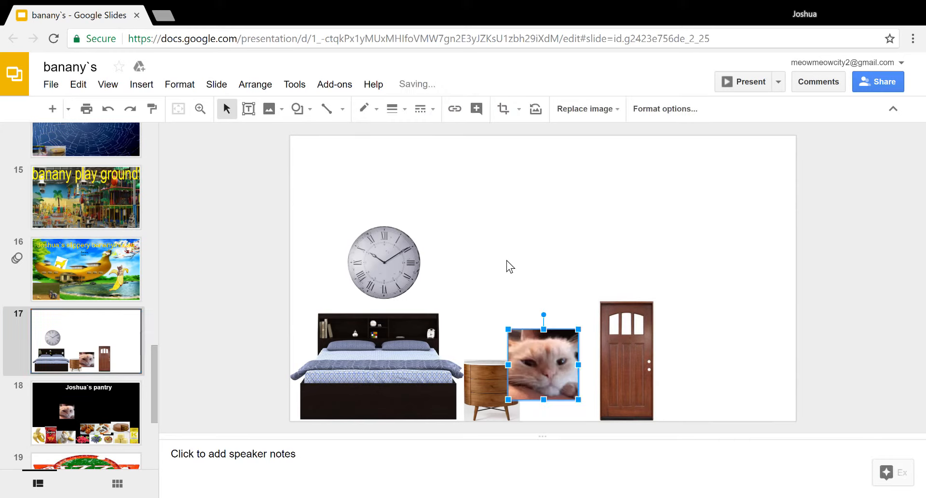
- Place the cat photo beside the door on the bedroom slide, then move on to the pantry slide
left_click_drag(544, 363, 552, 363)
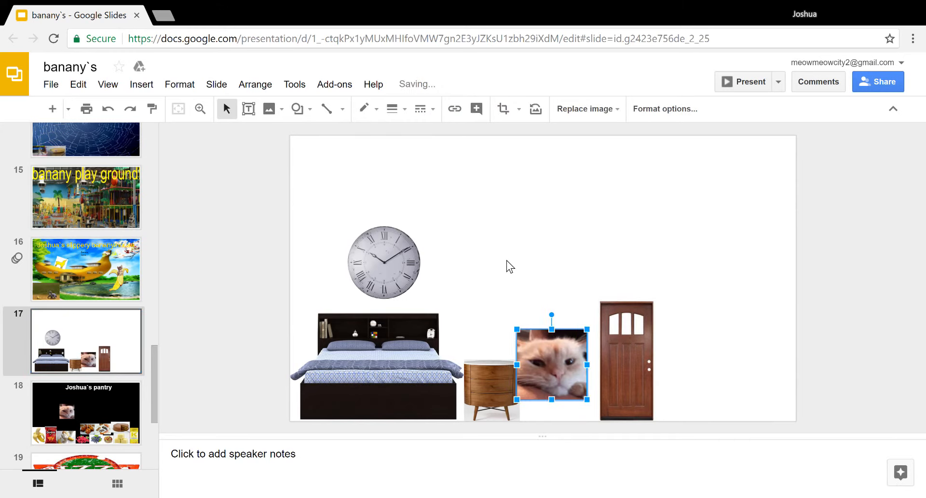
left_click_drag(552, 363, 560, 362)
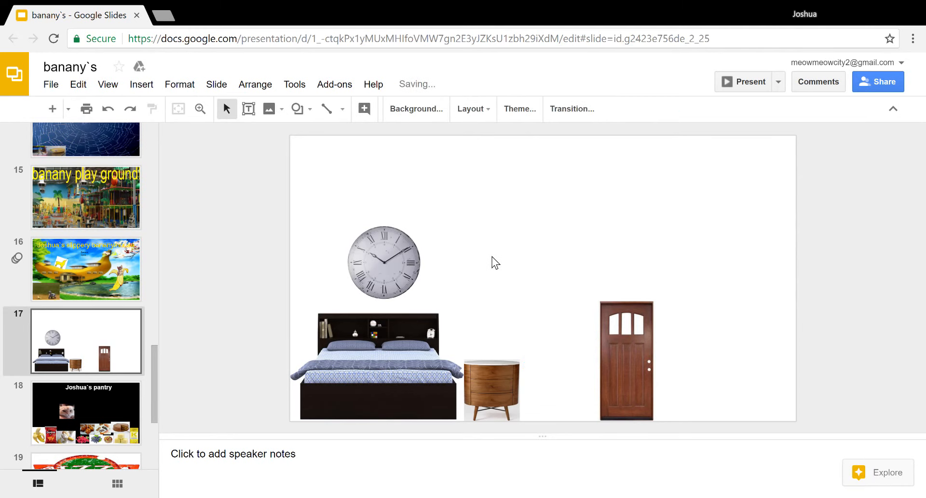
left_click(86, 413)
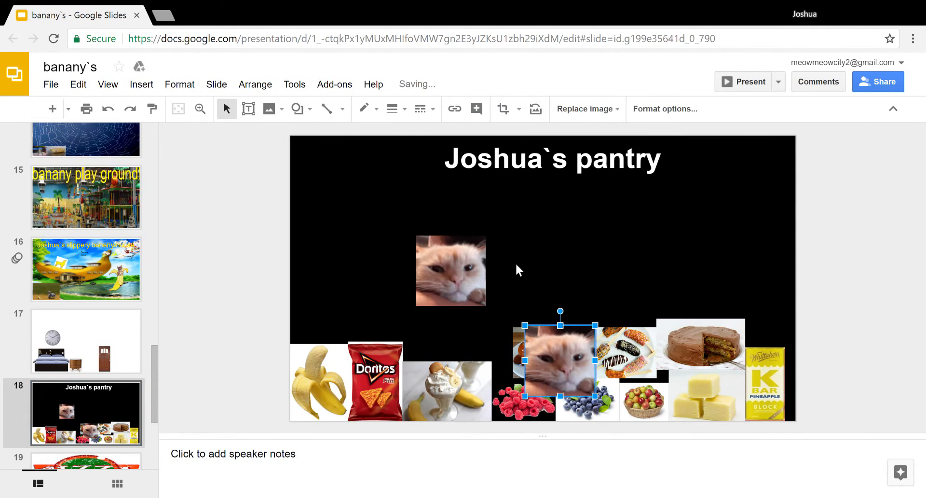
- Drag the duplicate cat photo up among the pantry foods, delete it, and go to the pizza entrance slide
left_click_drag(559, 361, 559, 264)
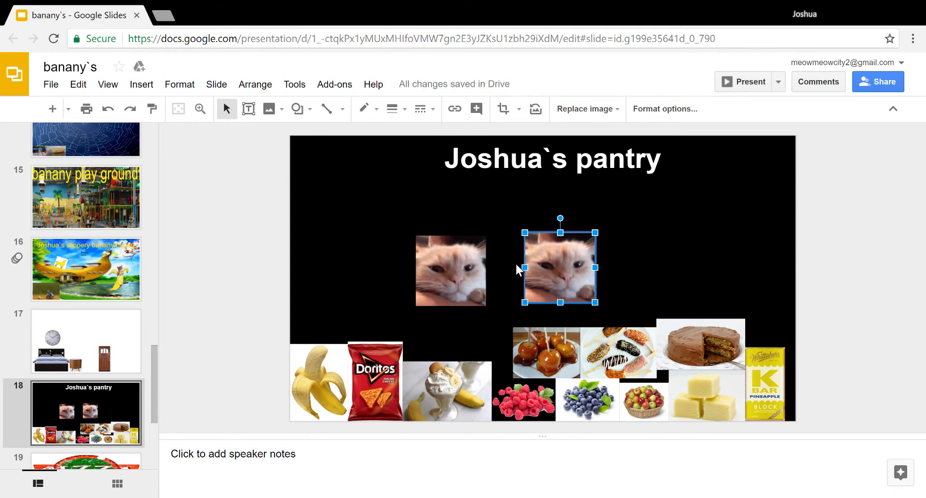
key("Delete")
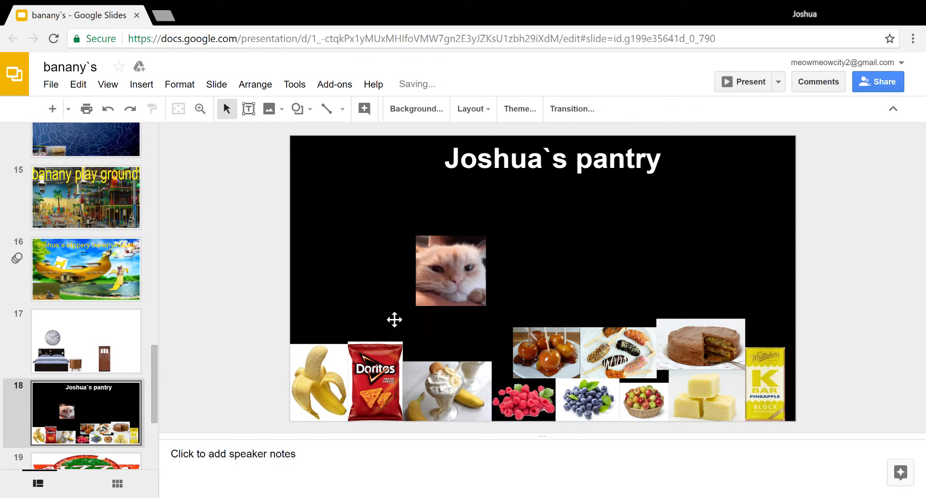
mouse_move(135, 318)
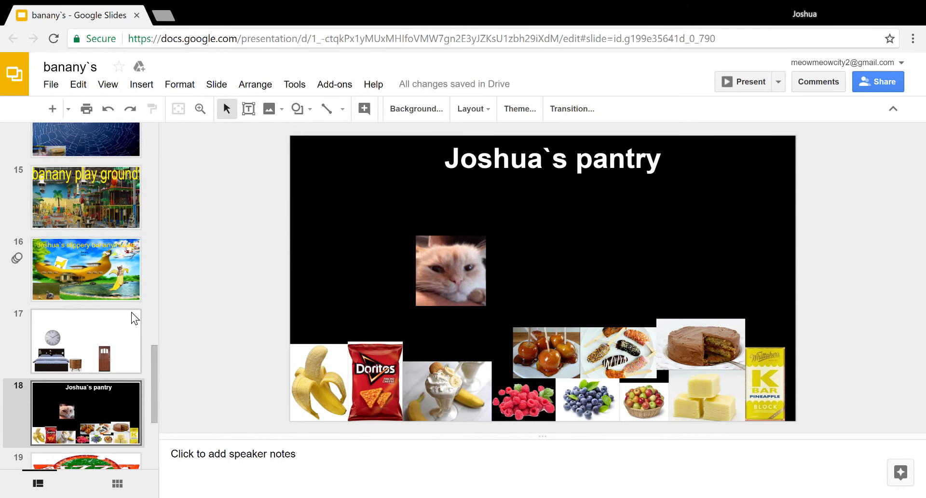
left_click(86, 288)
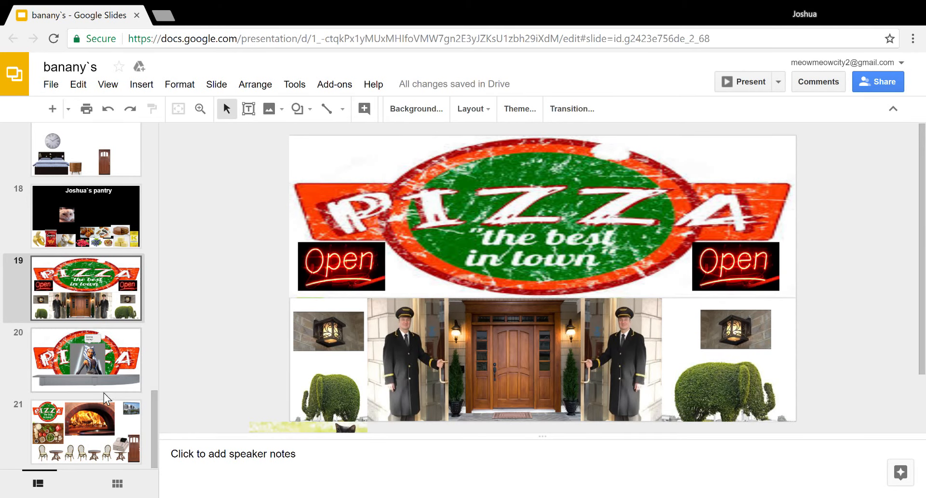
- Switch to the PIZZA 'the best in town' counter slide
left_click(86, 360)
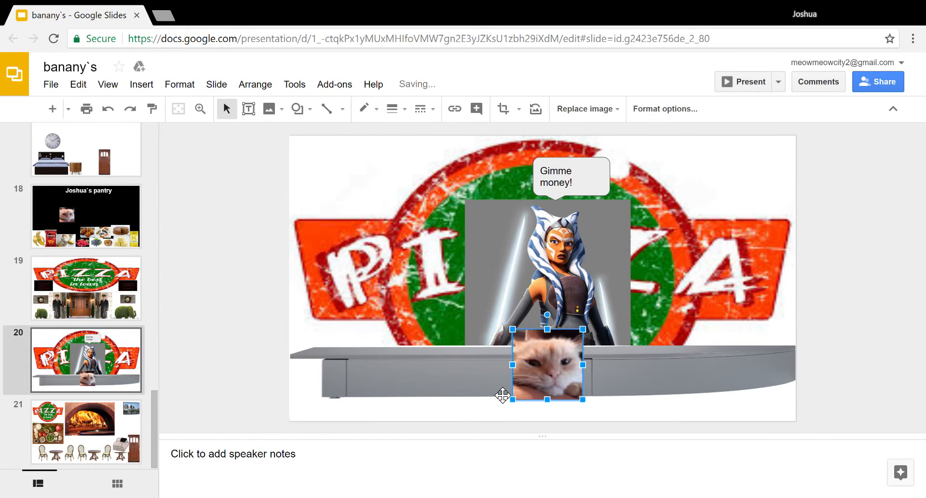
- Move the cat photo to the counter's right end, up above it and next to the 'Gimme money!' figure, then go to the kitchen slide
left_click_drag(549, 368, 712, 360)
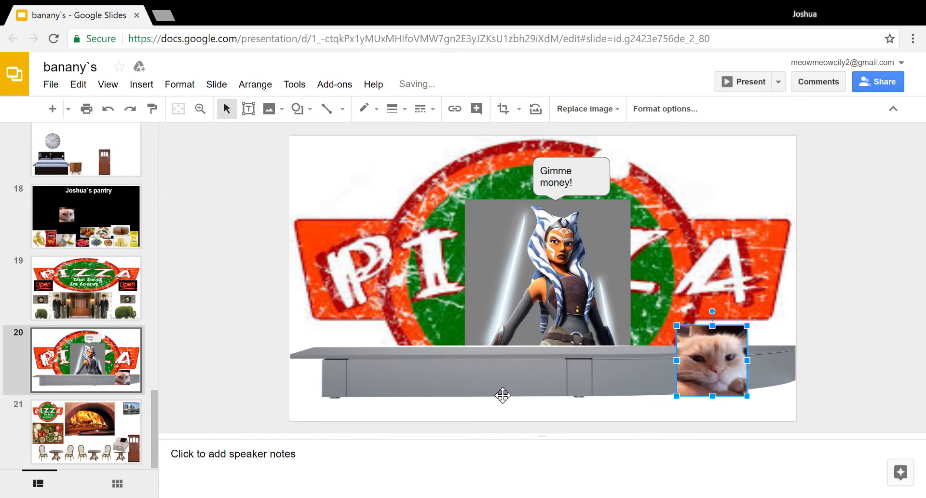
left_click_drag(712, 360, 713, 293)
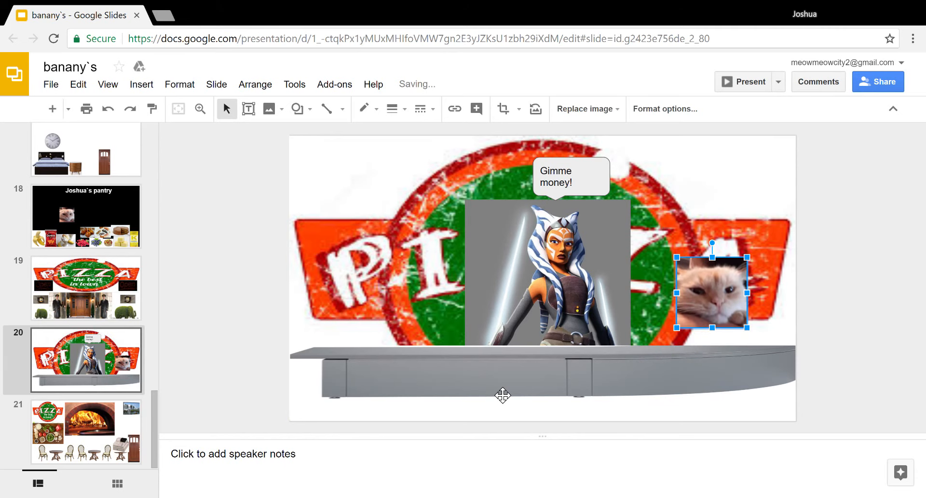
left_click_drag(711, 291, 653, 291)
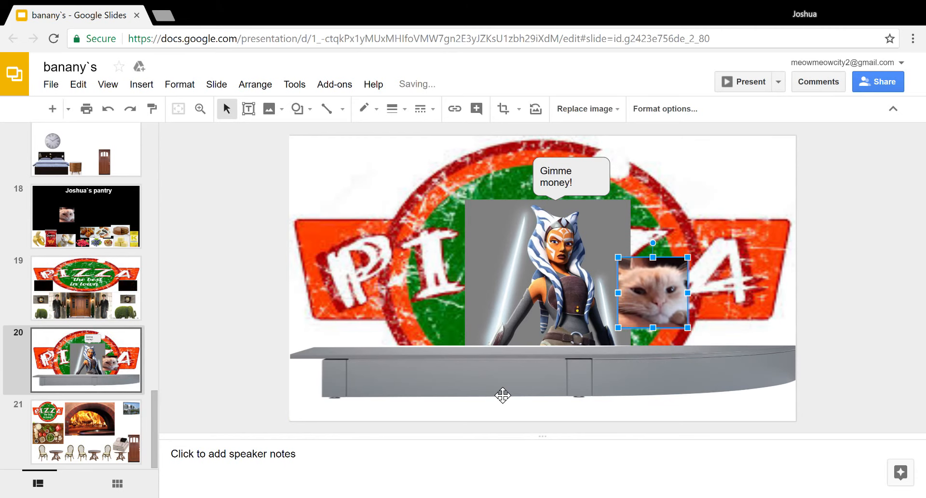
left_click(86, 431)
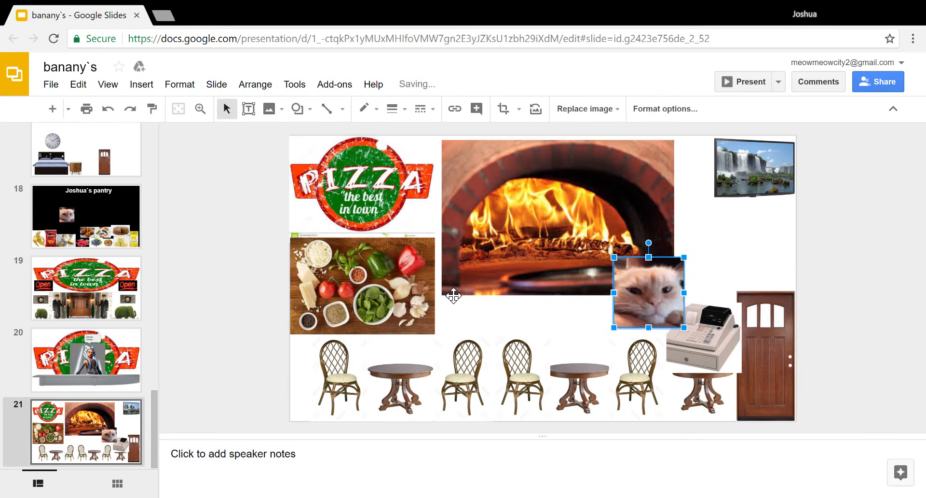
- Try the cat photo on the oven edge, over the chairs and beside the pizza logo
left_click_drag(649, 293, 569, 294)
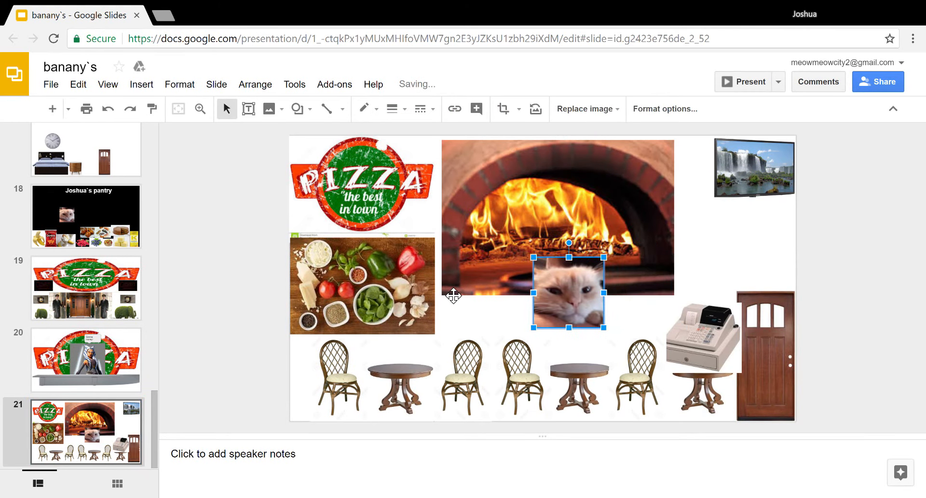
left_click_drag(568, 292, 560, 328)
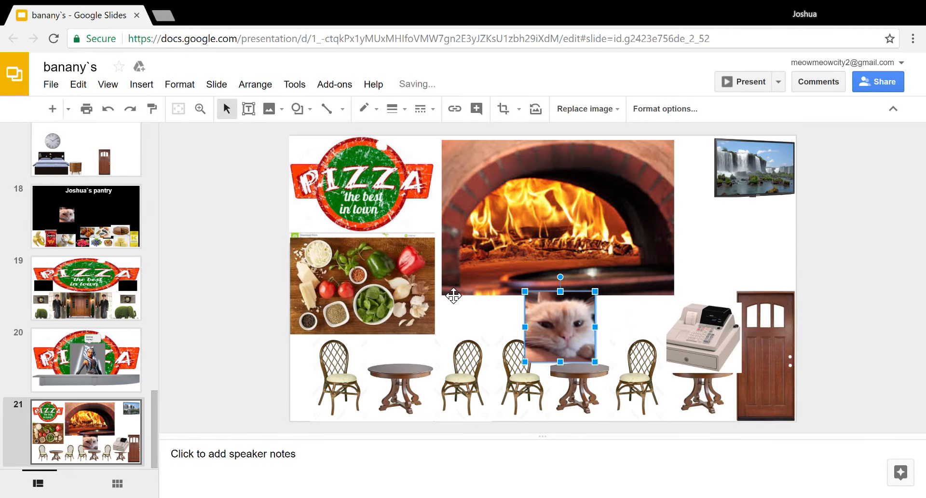
left_click_drag(560, 329, 530, 335)
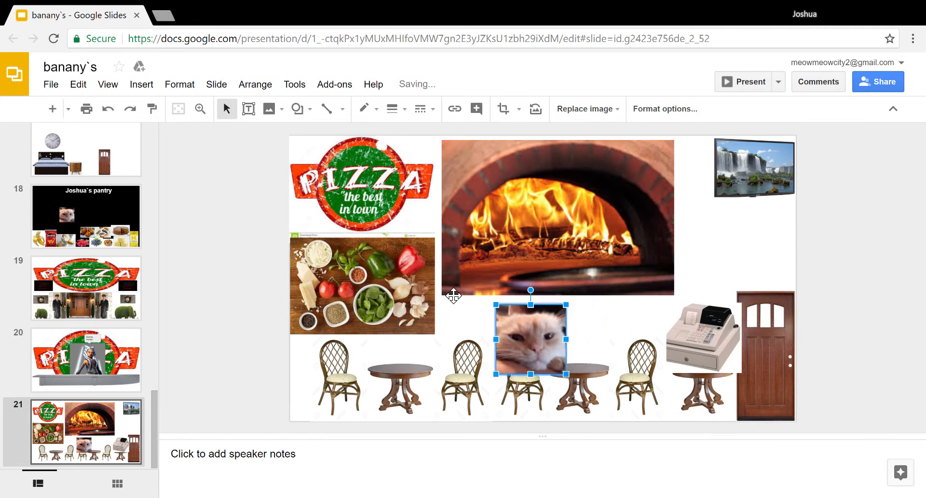
left_click_drag(529, 339, 472, 281)
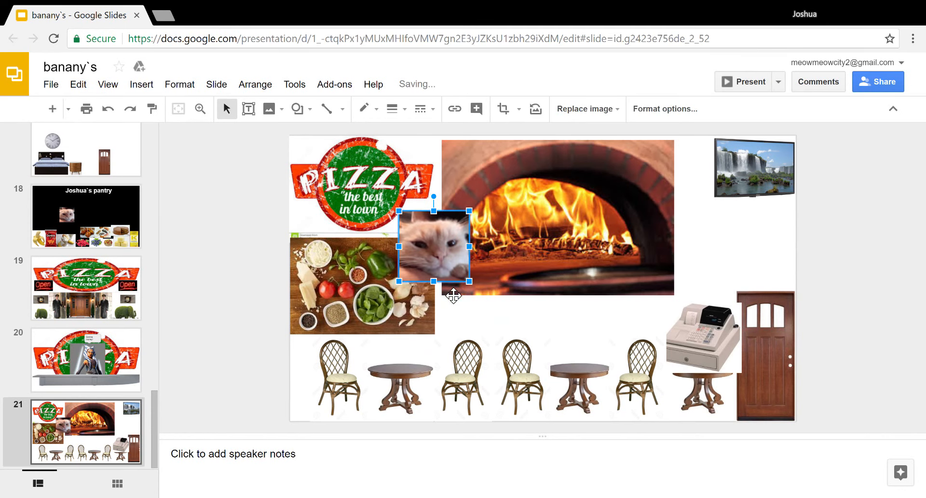
- Move the cat photo below the TV and back onto the oven, then delete it from the slide
left_click_drag(433, 247, 682, 247)
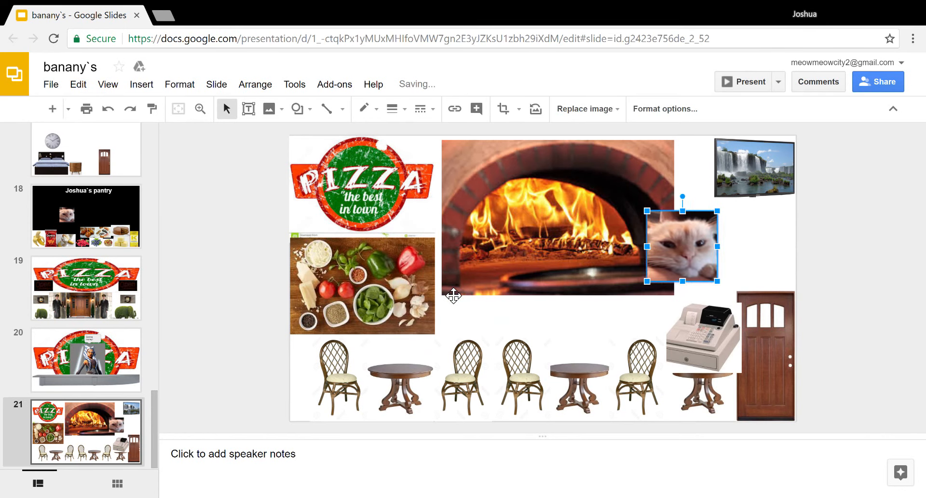
left_click_drag(681, 247, 699, 248)
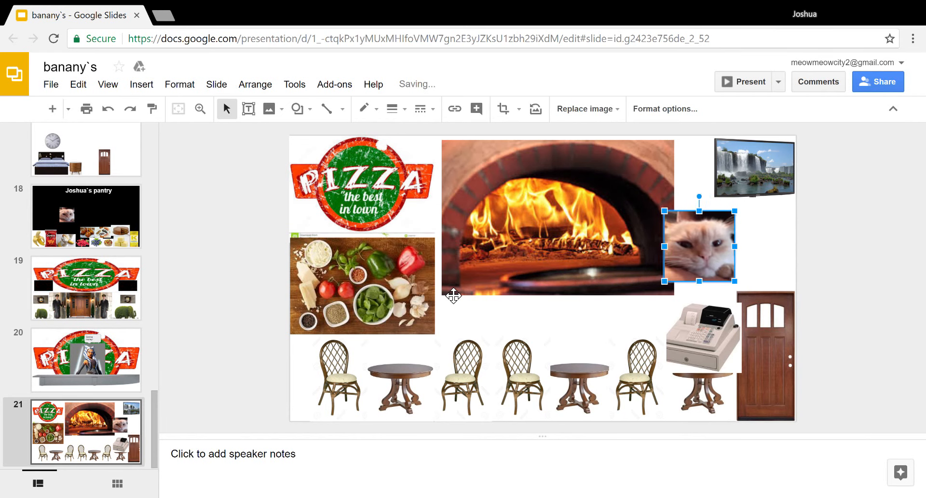
left_click_drag(699, 246, 593, 272)
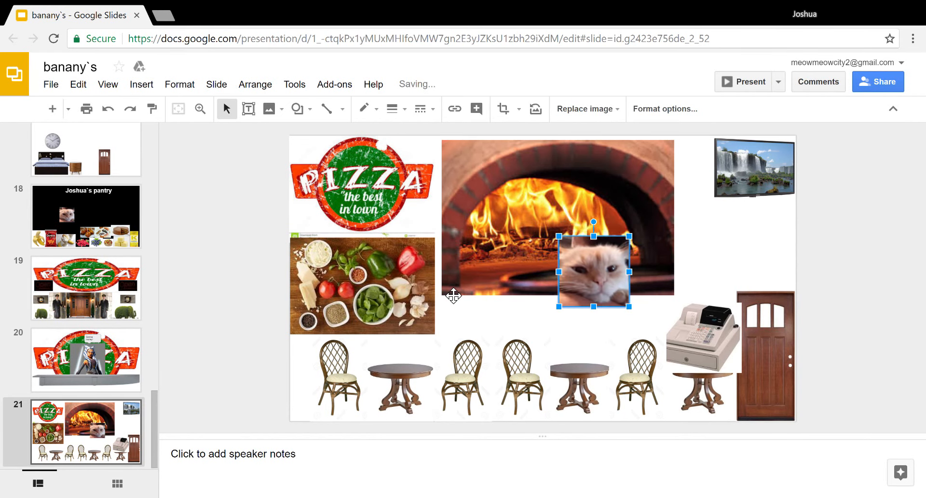
left_click_drag(594, 272, 543, 276)
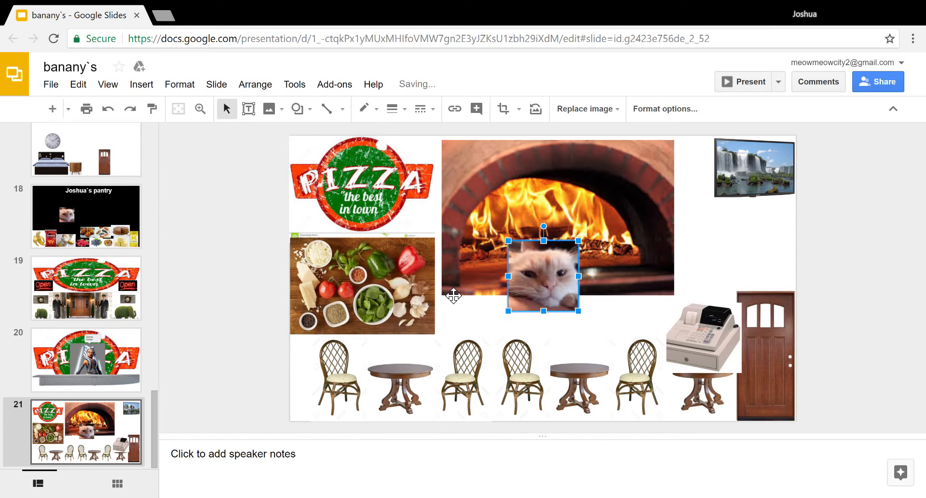
key("Delete")
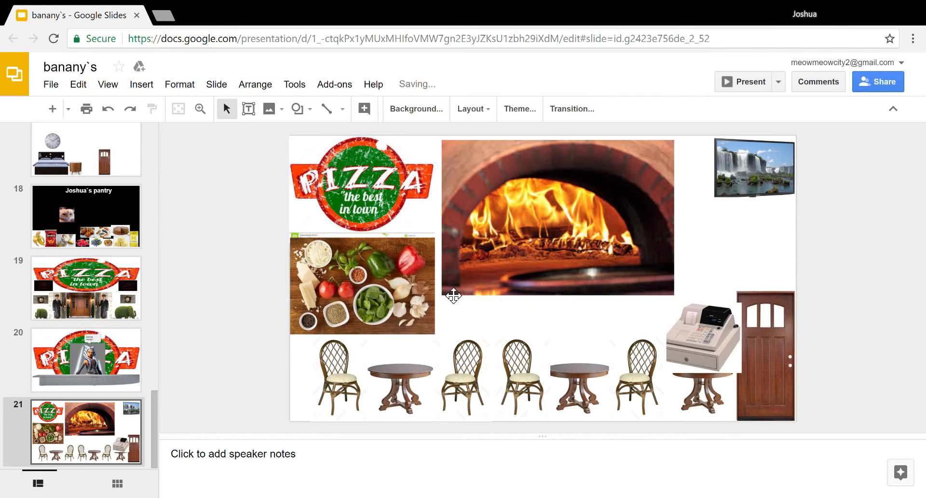
mouse_move(135, 446)
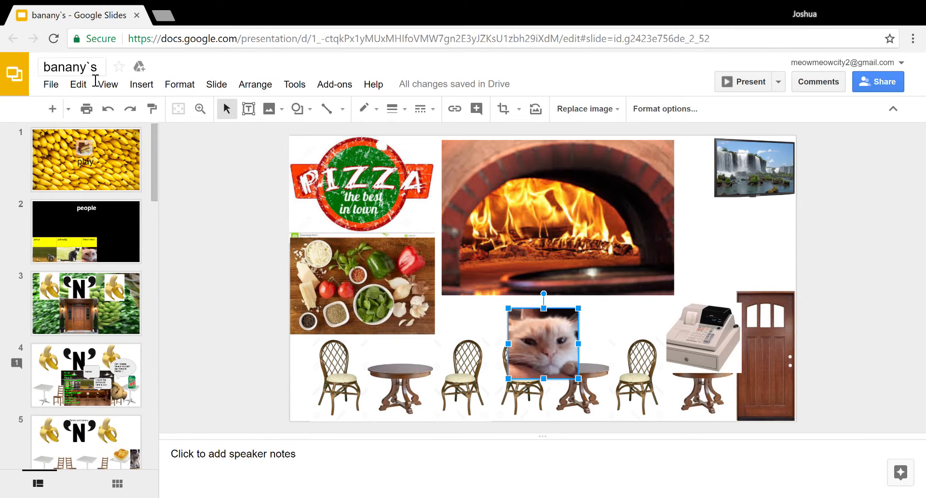
- Scroll the filmstrip toward the Banany and banany fridge 5 slide
scroll("down", 3)
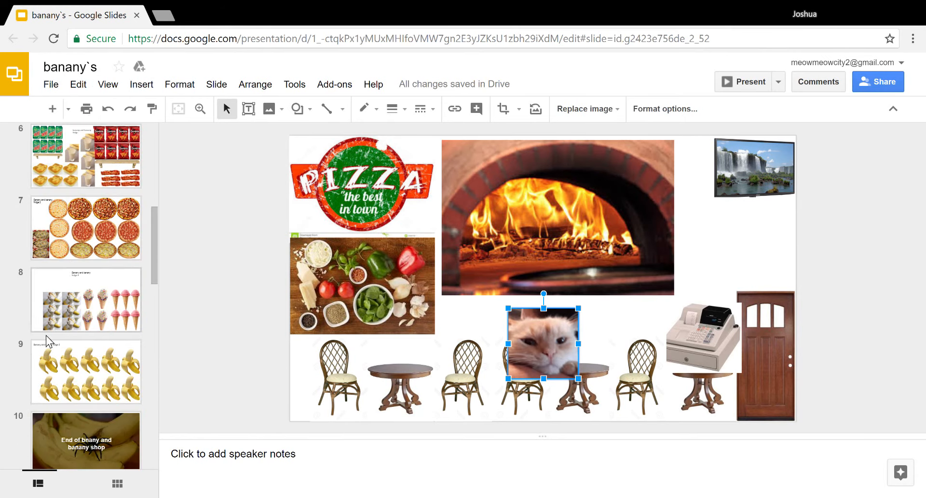
scroll("down", 3)
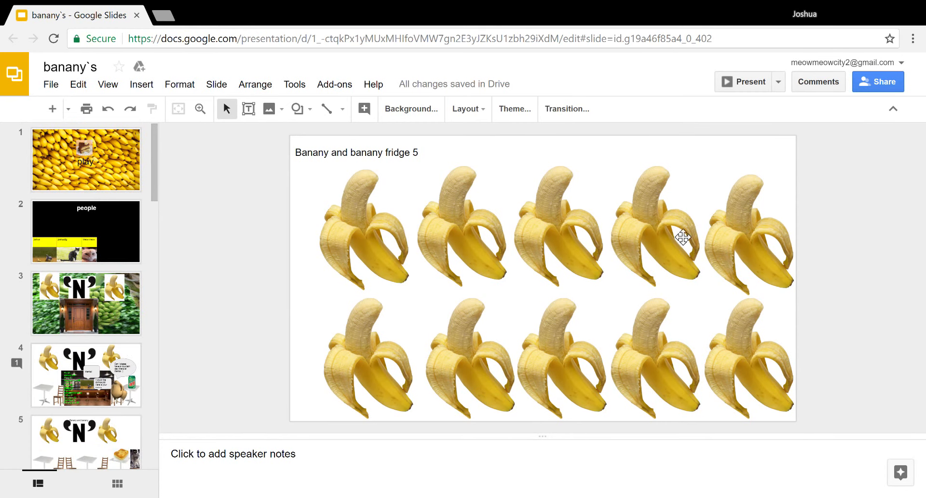
mouse_move(859, 126)
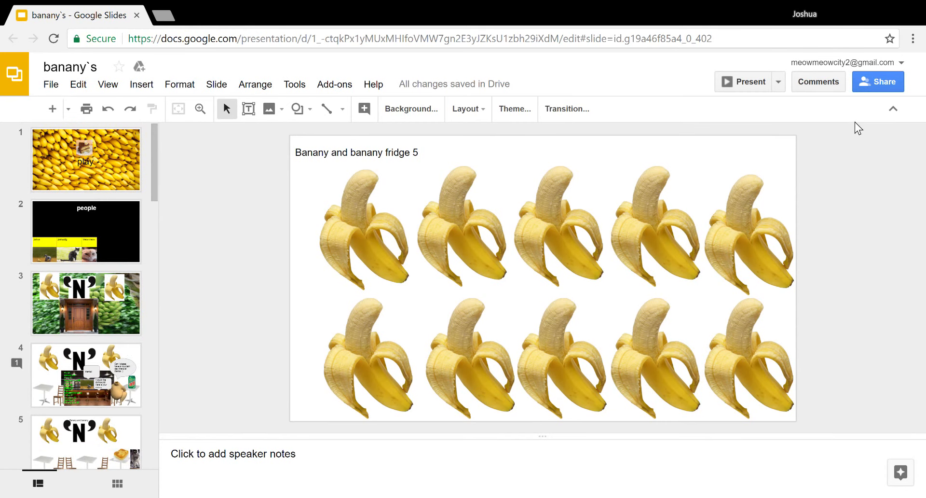